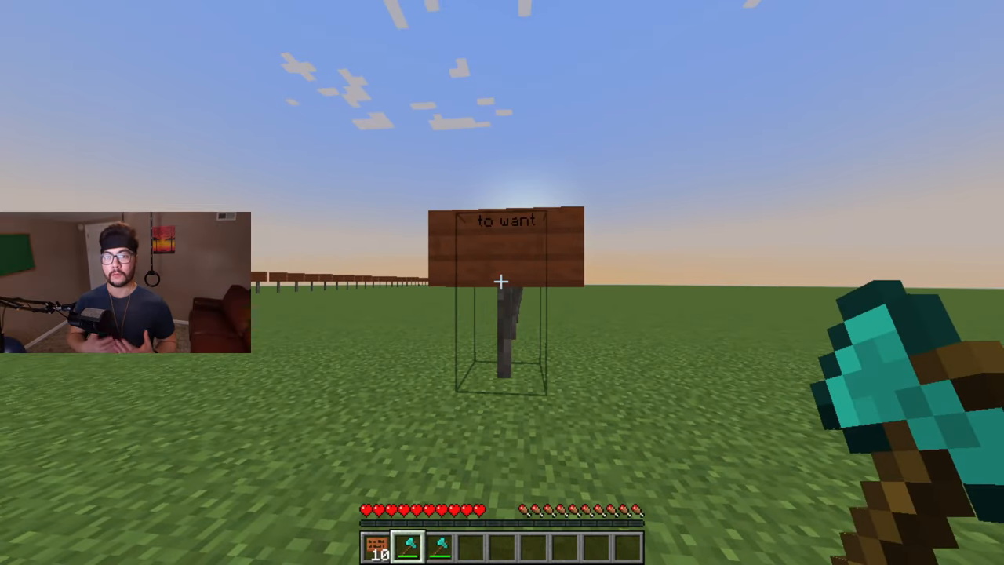
Reach the resource packs folder in File Explorer via Options > Resource Packs > Open Pack Folder
click(502, 283)
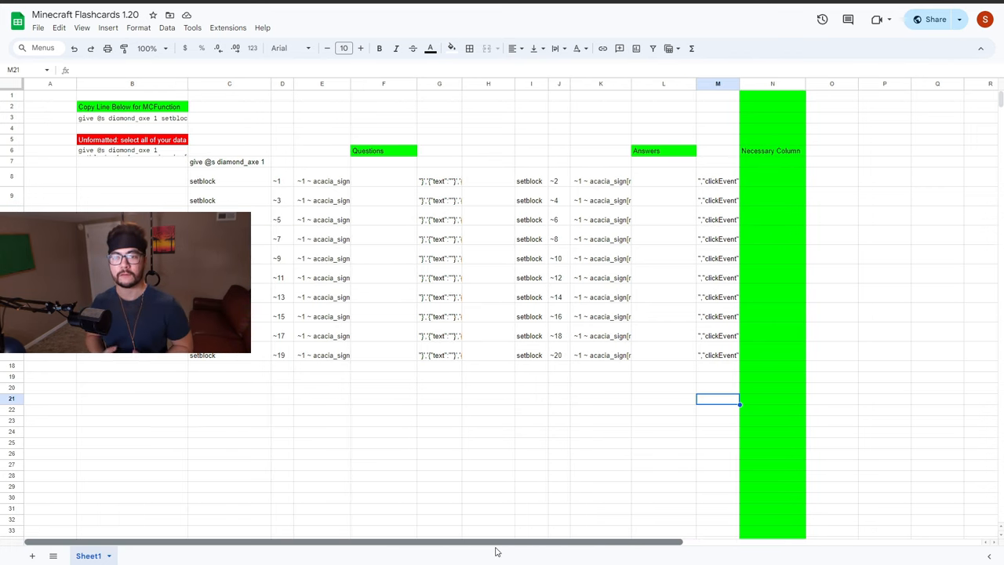
mouse_move(573, 439)
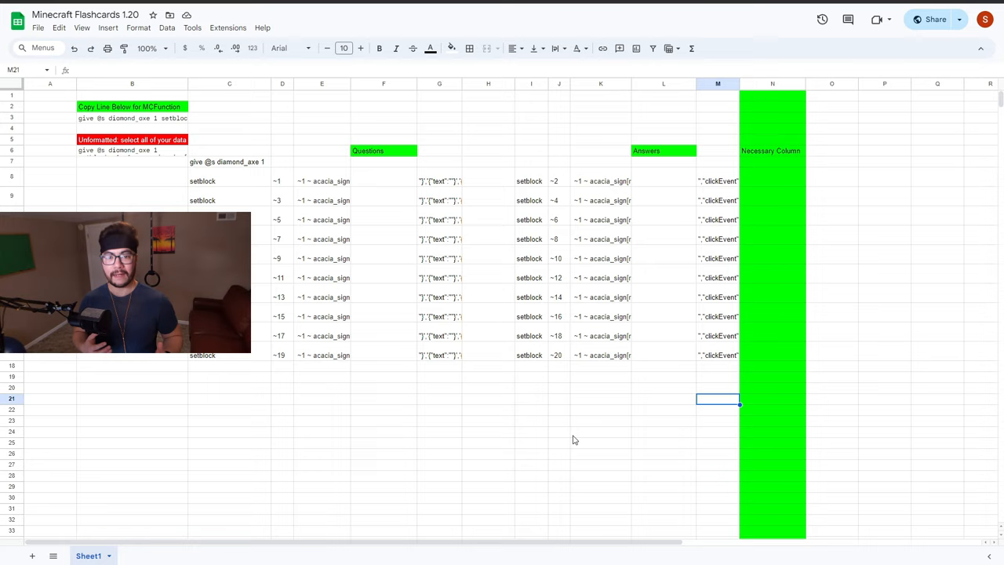
mouse_move(578, 404)
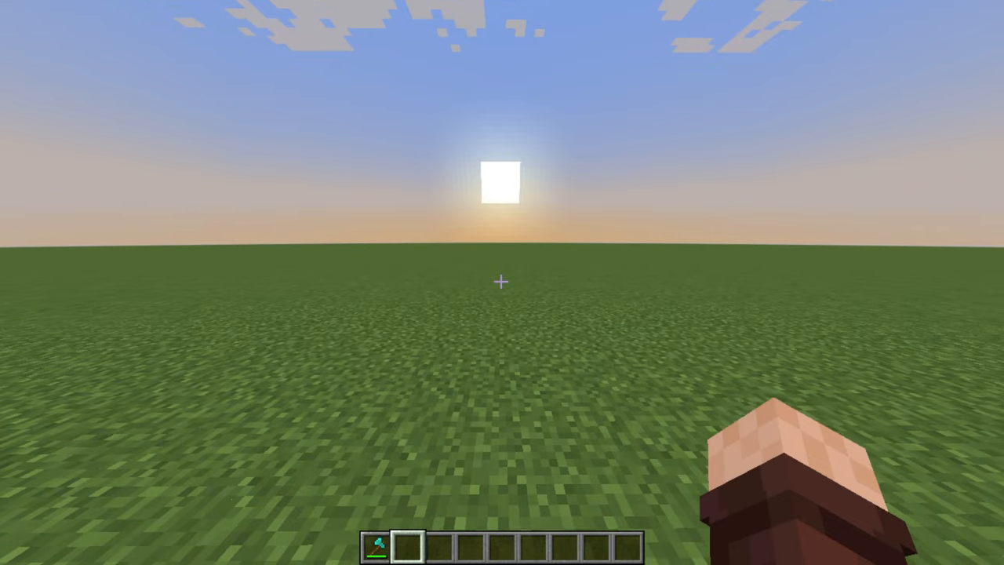
key(Escape)
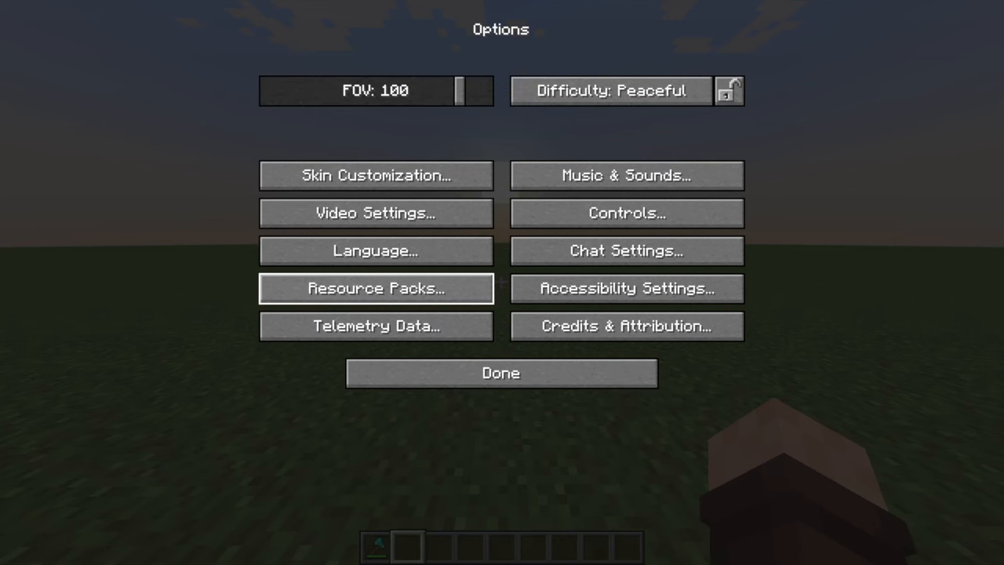
click(376, 288)
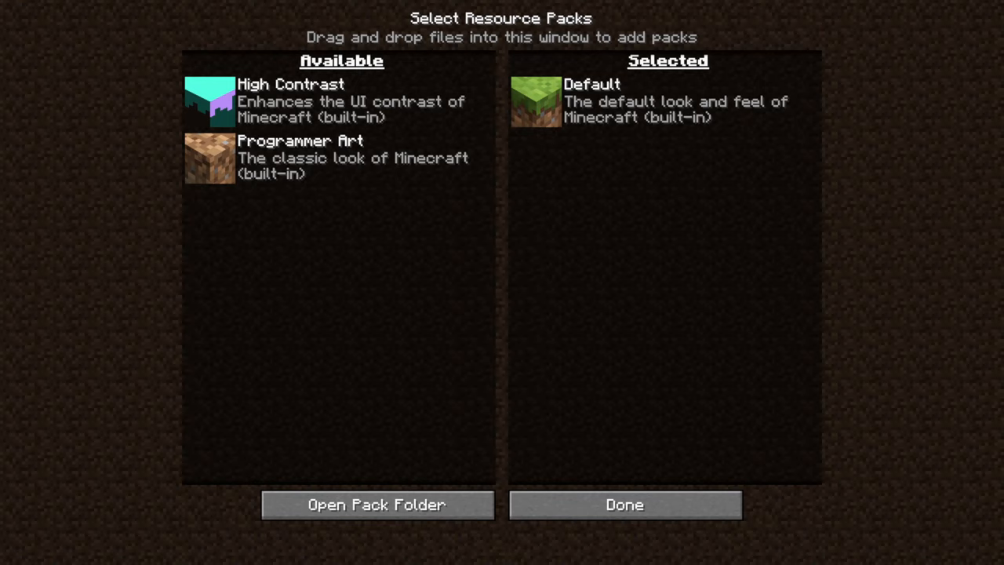
mouse_move(377, 505)
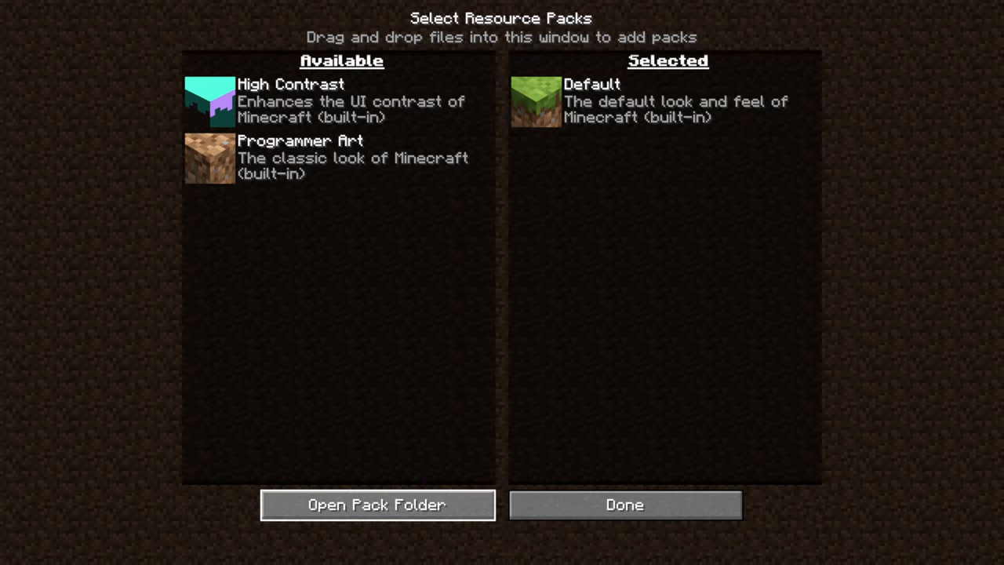
click(377, 505)
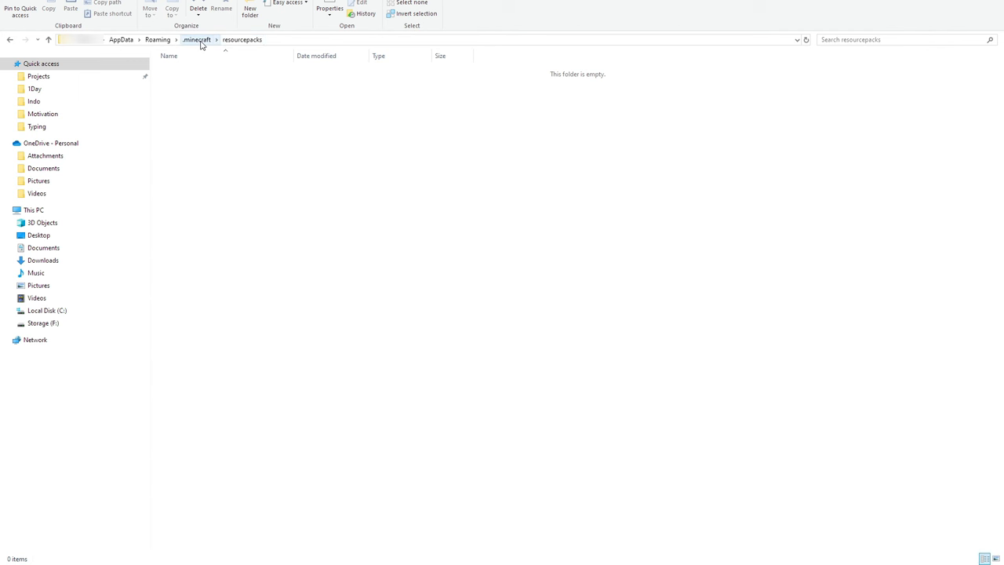
Navigate from .minecraft into saves > CommandBlocks > datapacks
click(197, 39)
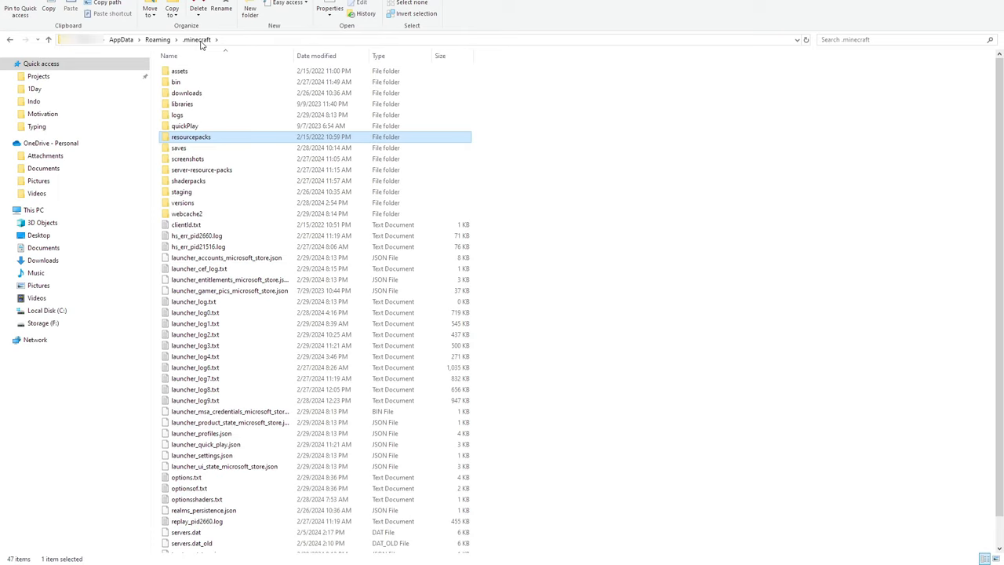
click(179, 148)
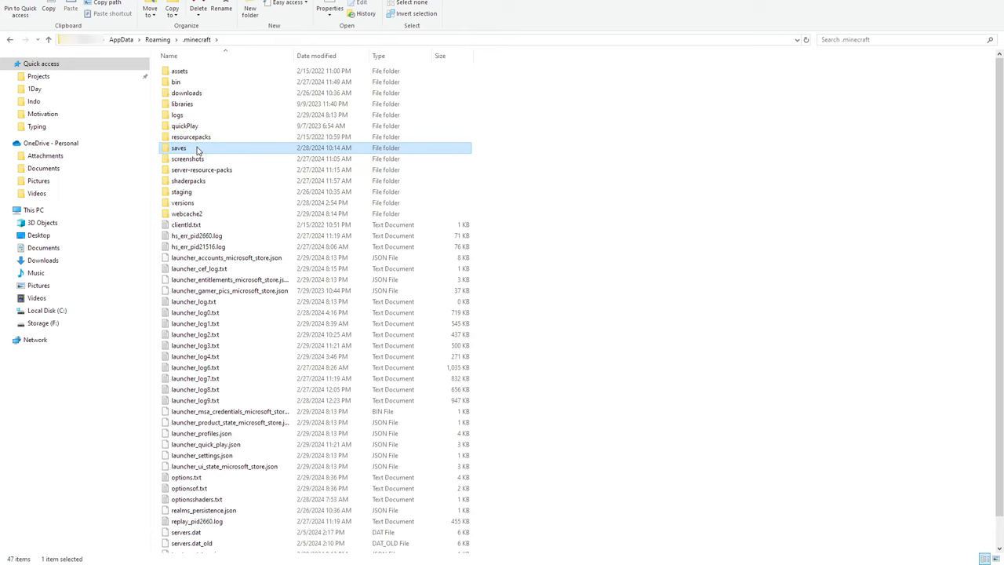
double_click(179, 147)
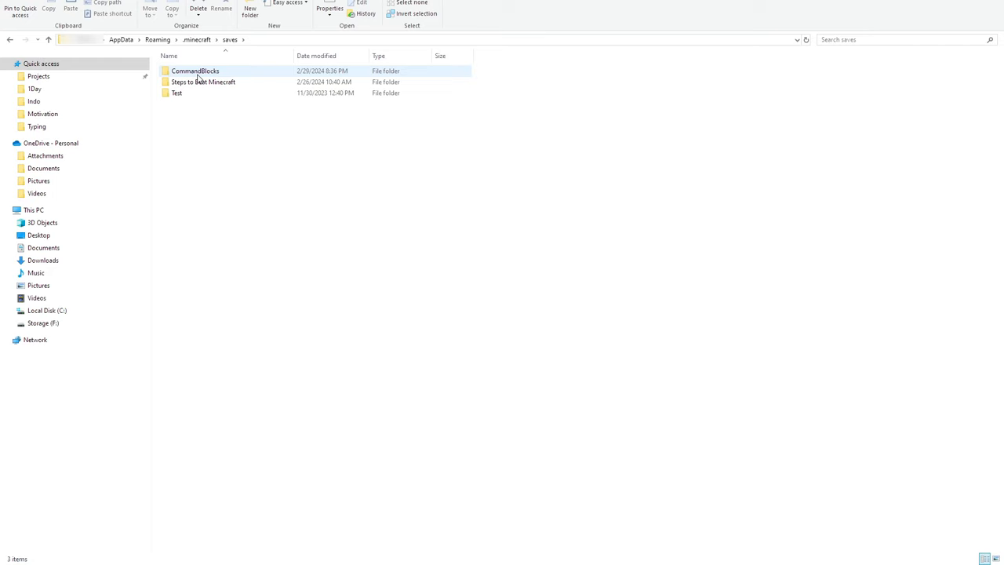
double_click(195, 71)
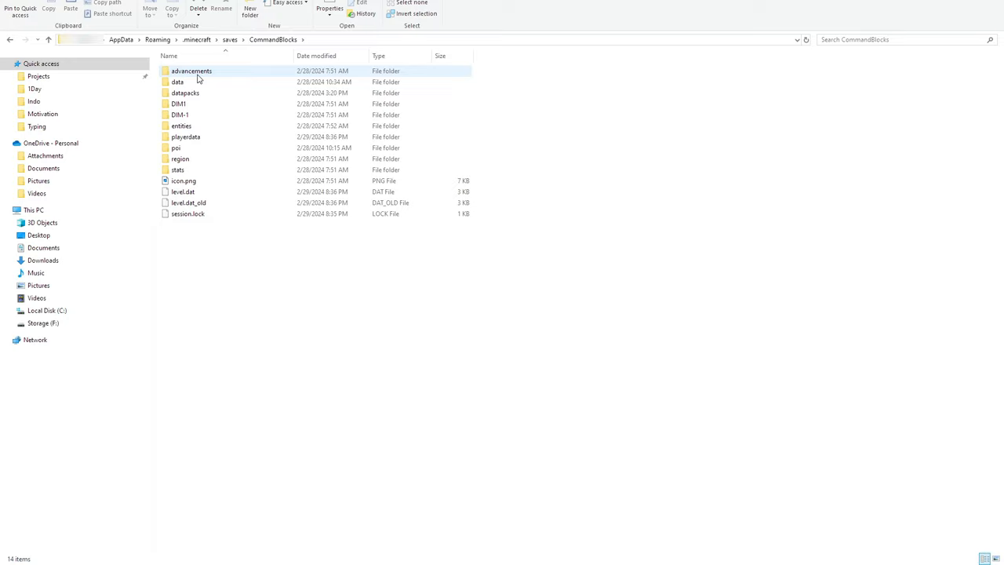
double_click(185, 92)
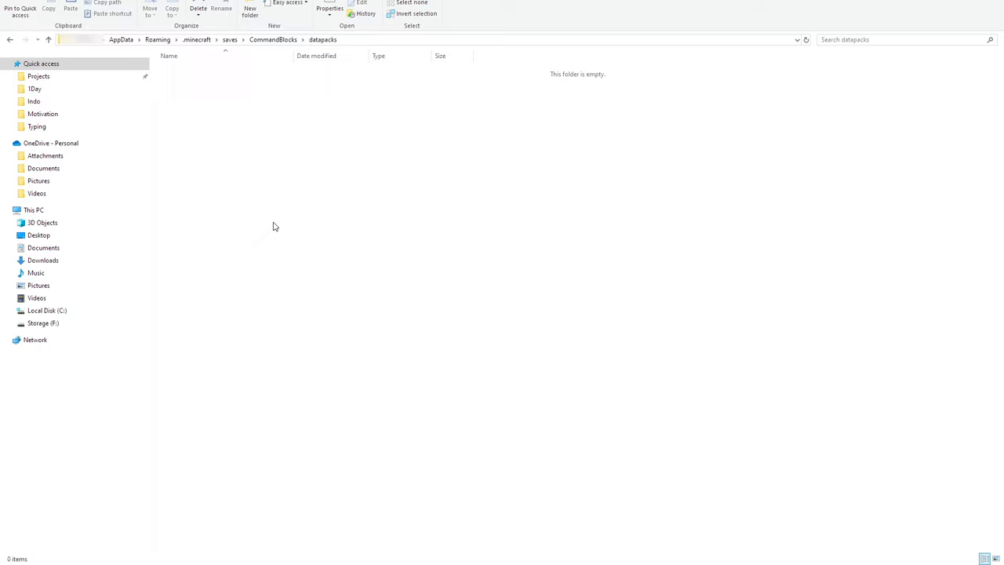
Create a new folder named 'whatever' in datapacks and enter it
click(249, 11)
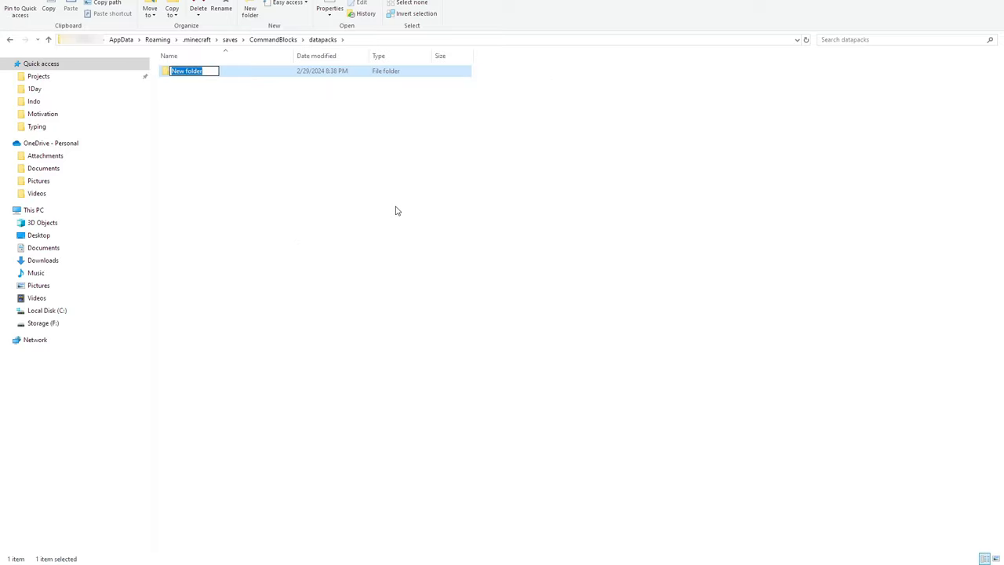
text(whatever)
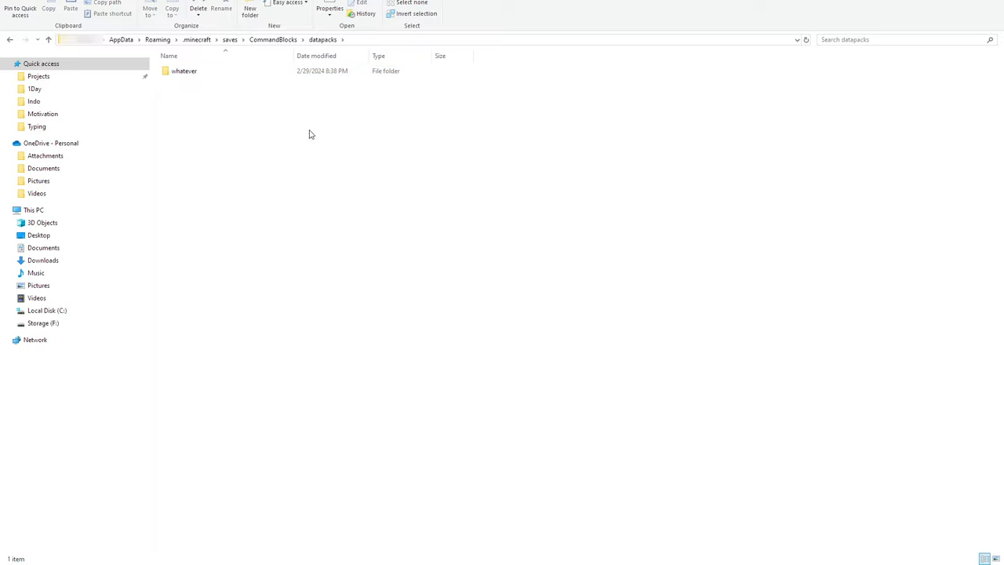
double_click(185, 71)
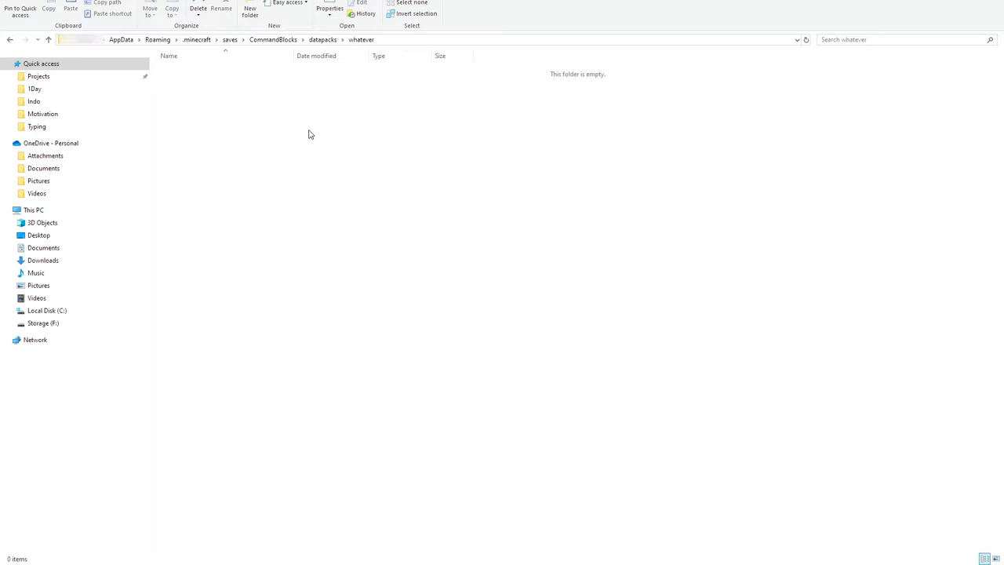
mouse_move(461, 300)
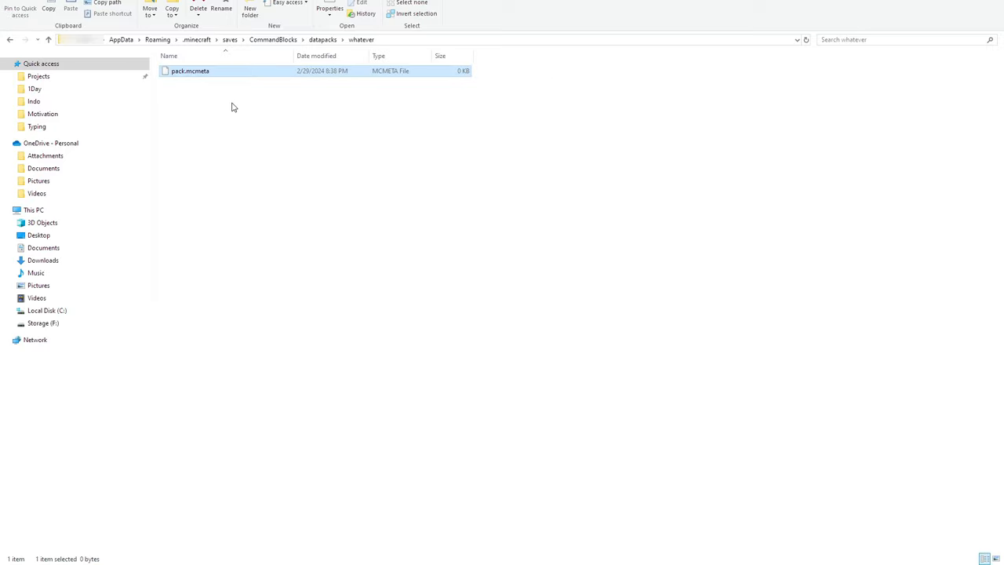
Edit pack.mcmeta in Notepad++ with pack_format 15 and a description, then save it
double_click(190, 71)
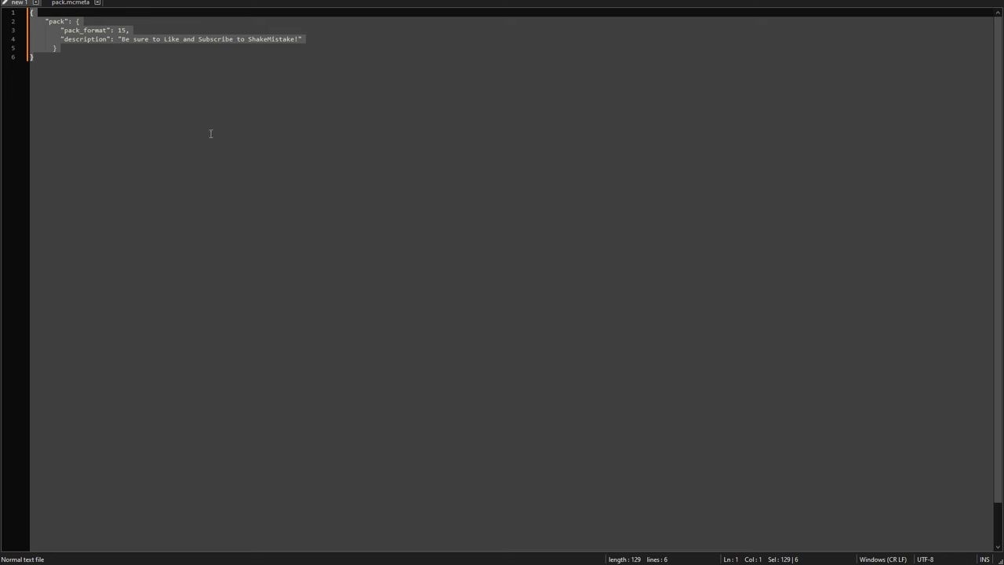
mouse_move(220, 136)
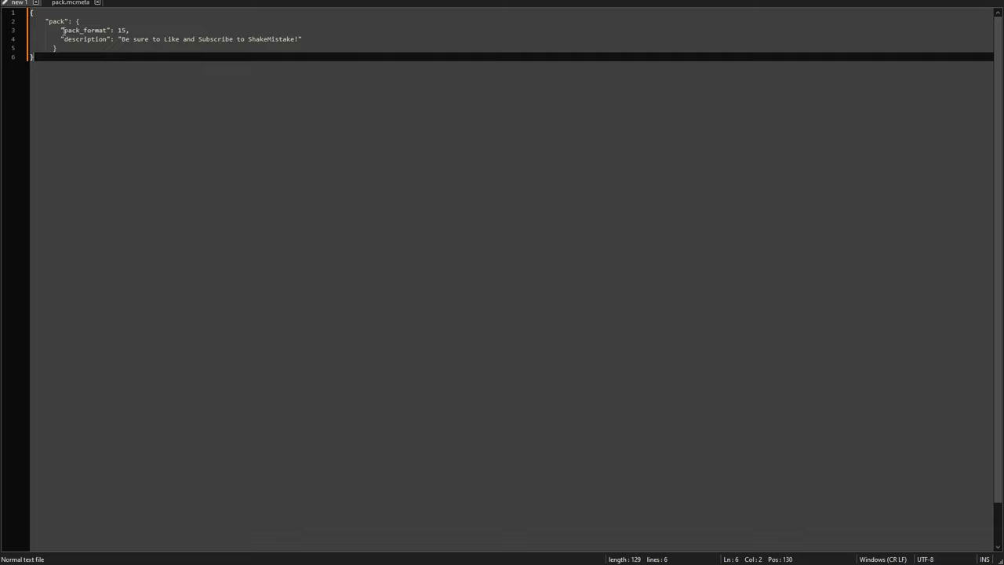
key(ctrl+a)
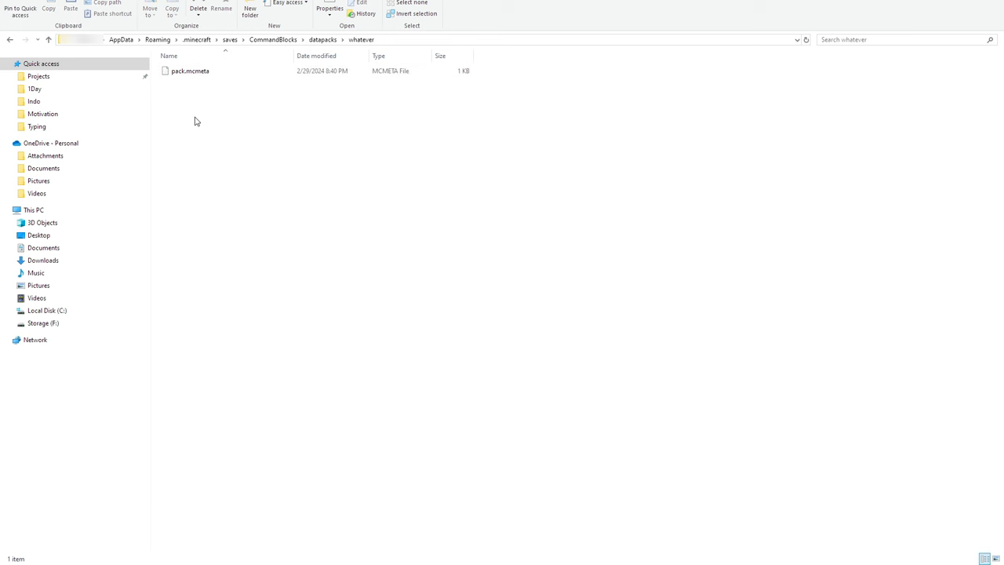
mouse_move(240, 248)
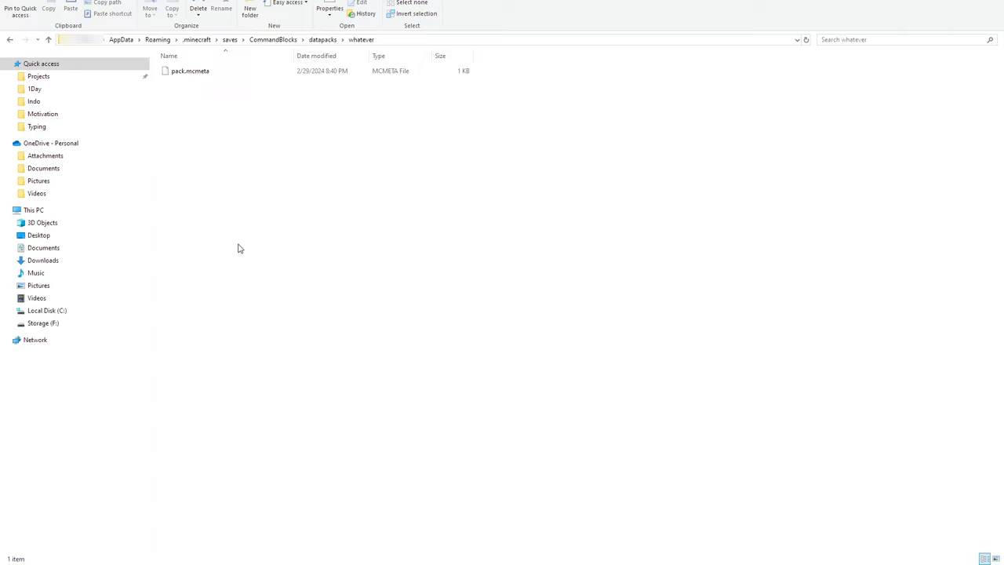
Create nested data, src and Functions folders inside the whatever pack
click(249, 11)
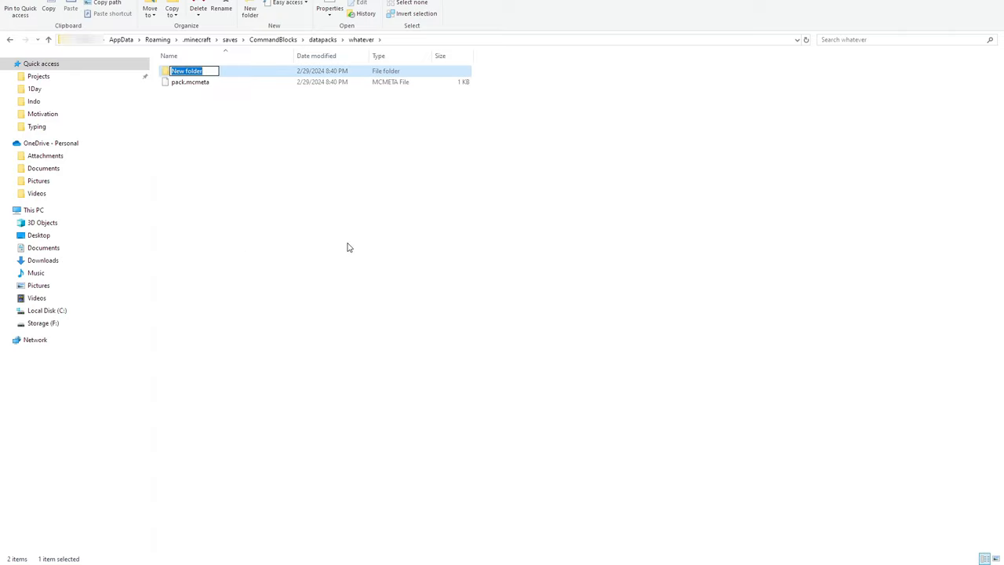
text(data)
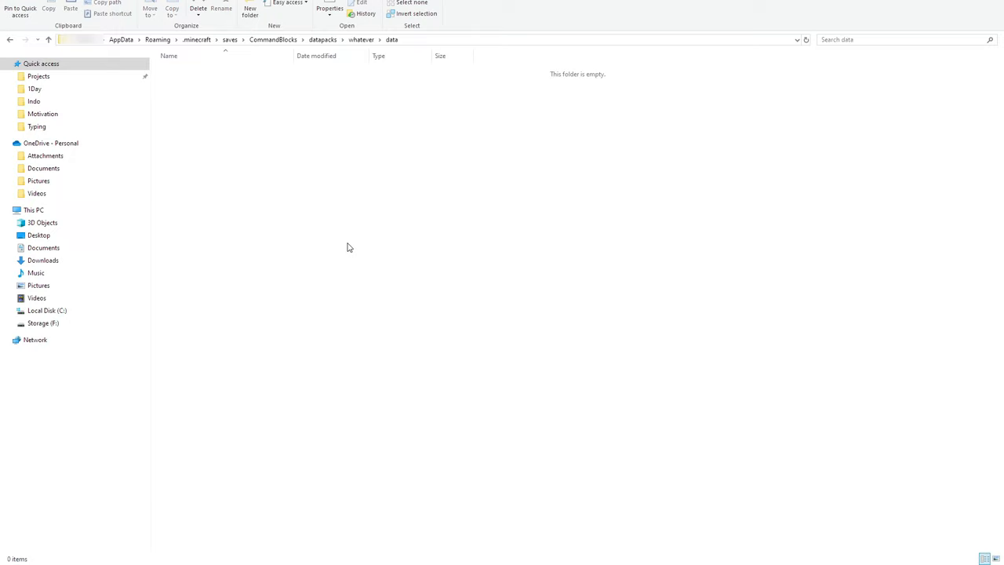
mouse_move(417, 324)
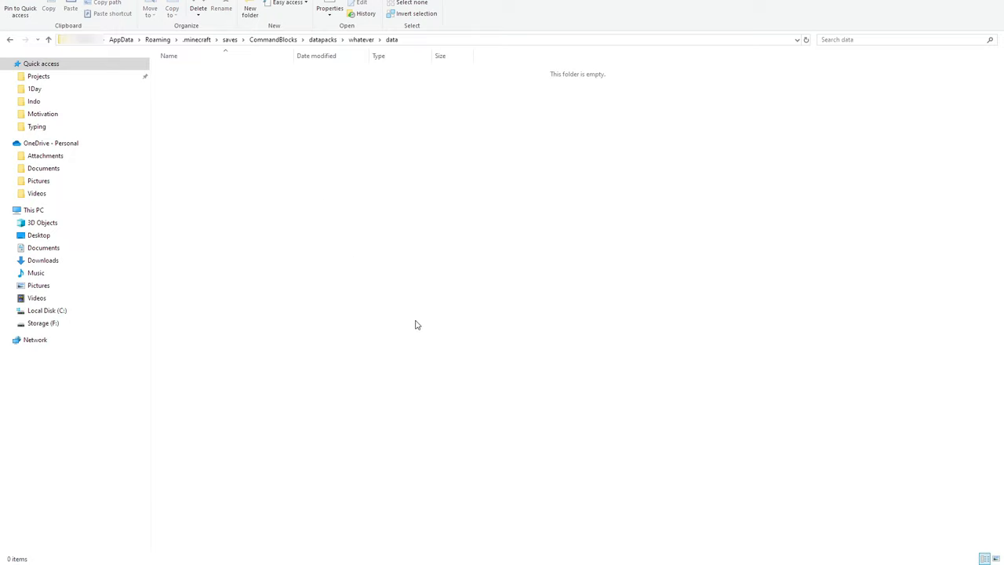
click(249, 11)
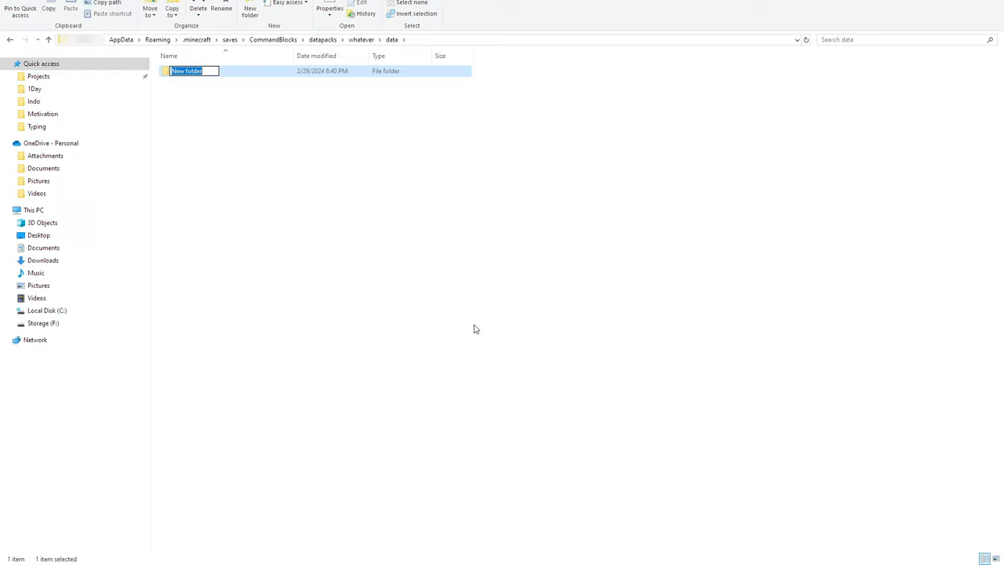
text(src)
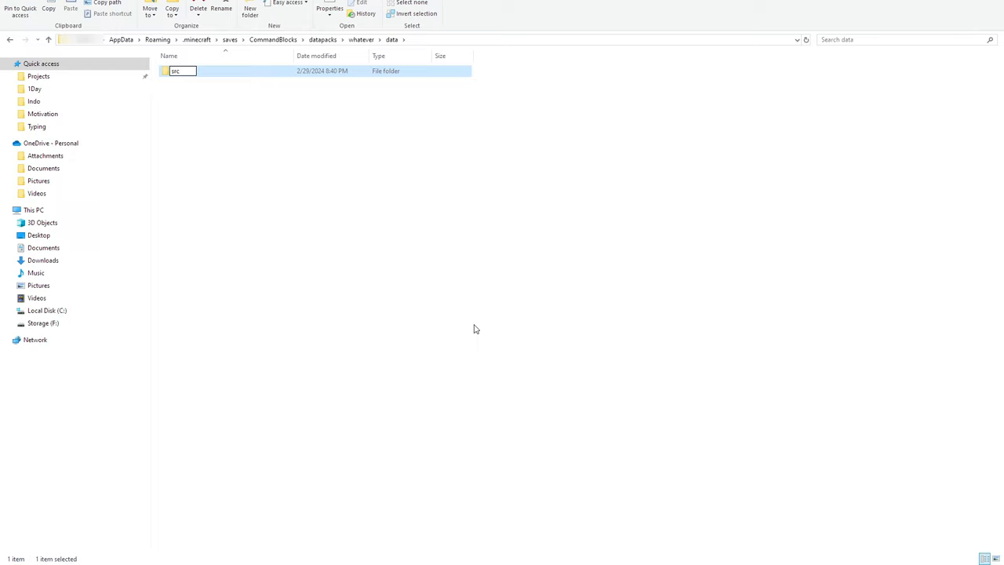
double_click(176, 70)
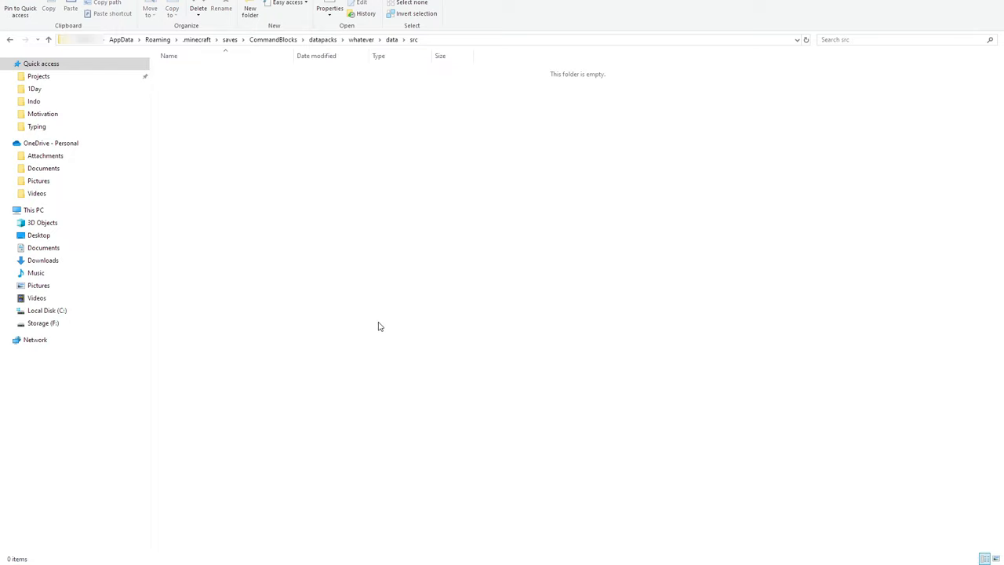
click(250, 11)
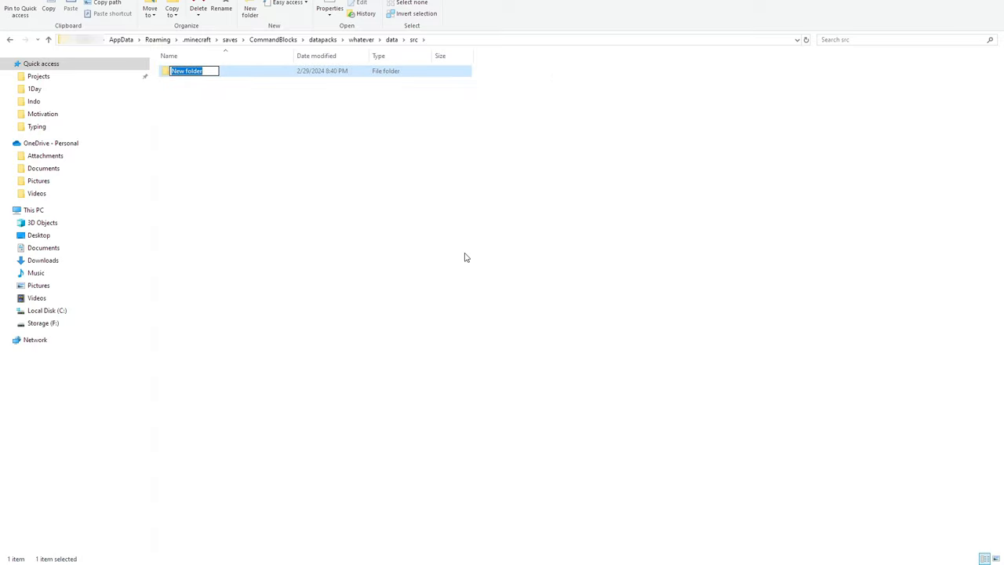
text(Functions)
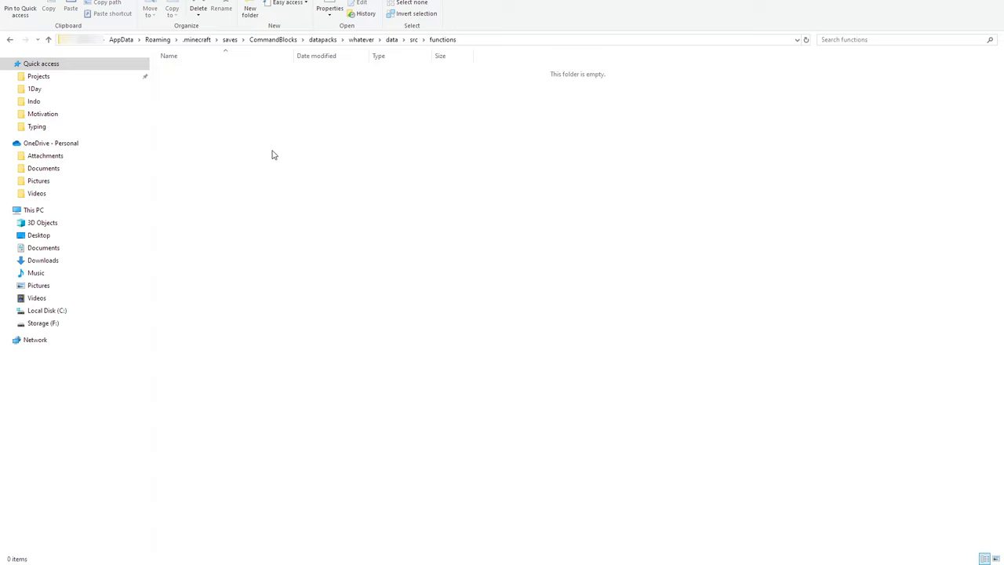
mouse_move(253, 132)
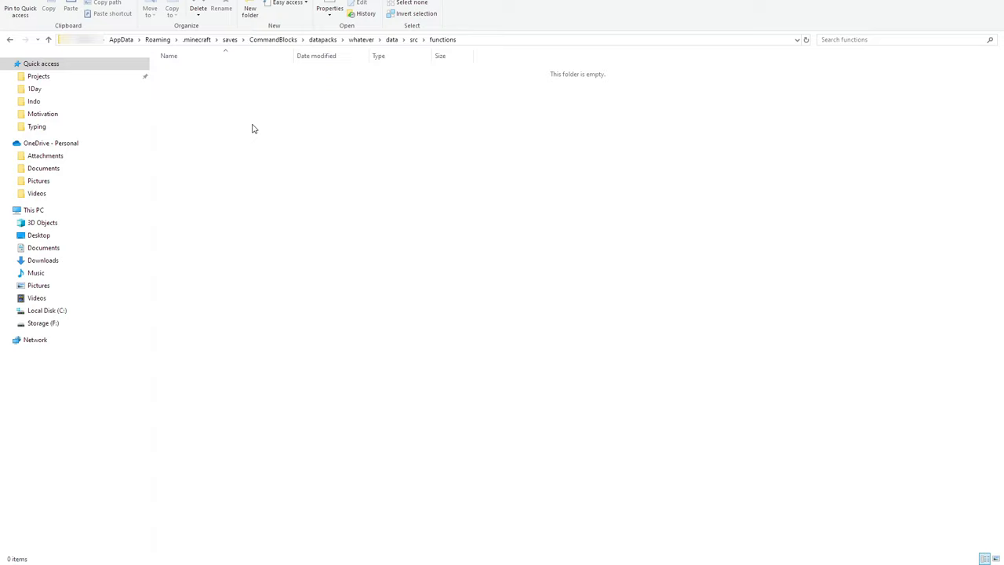
mouse_move(364, 254)
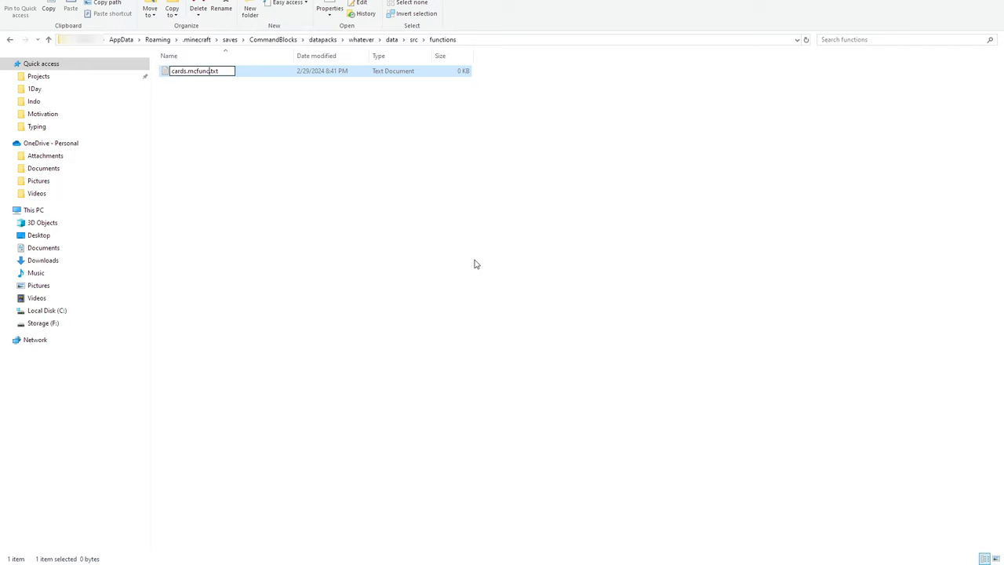
Add a file named cards.mcfunction inside the functions folder
key(enter)
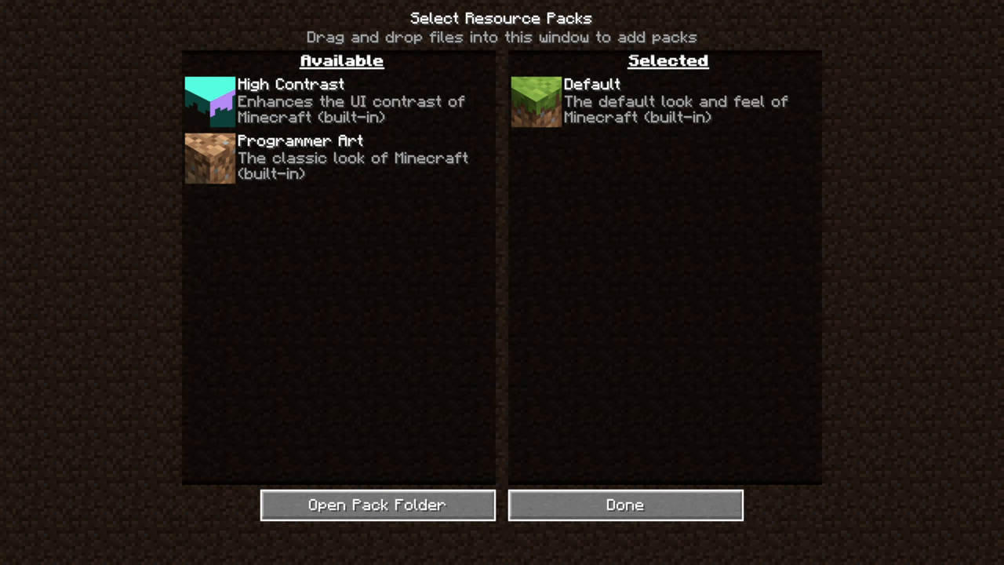
Leave the resource pack screen and start a LAN world with cheats allowed
click(624, 505)
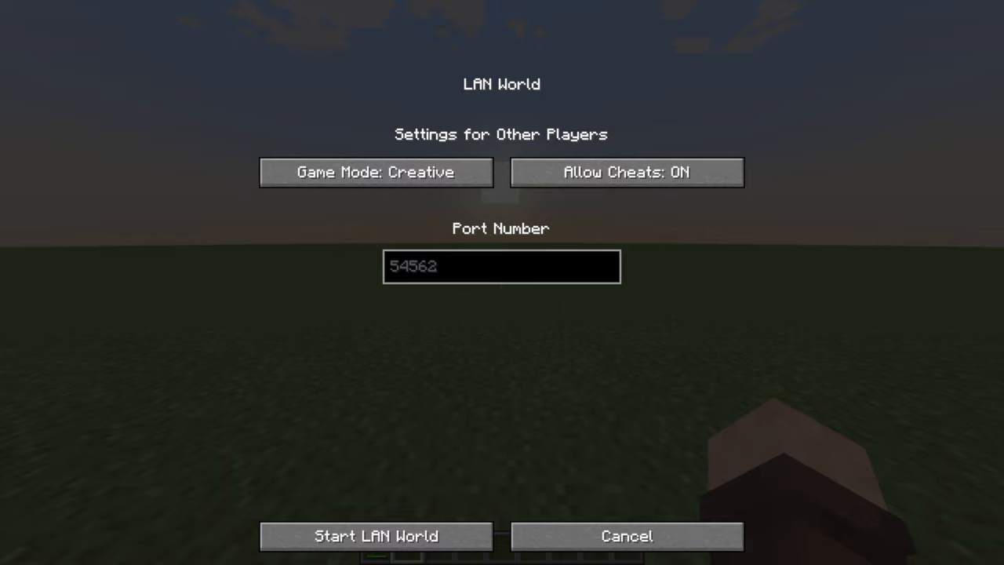
click(628, 537)
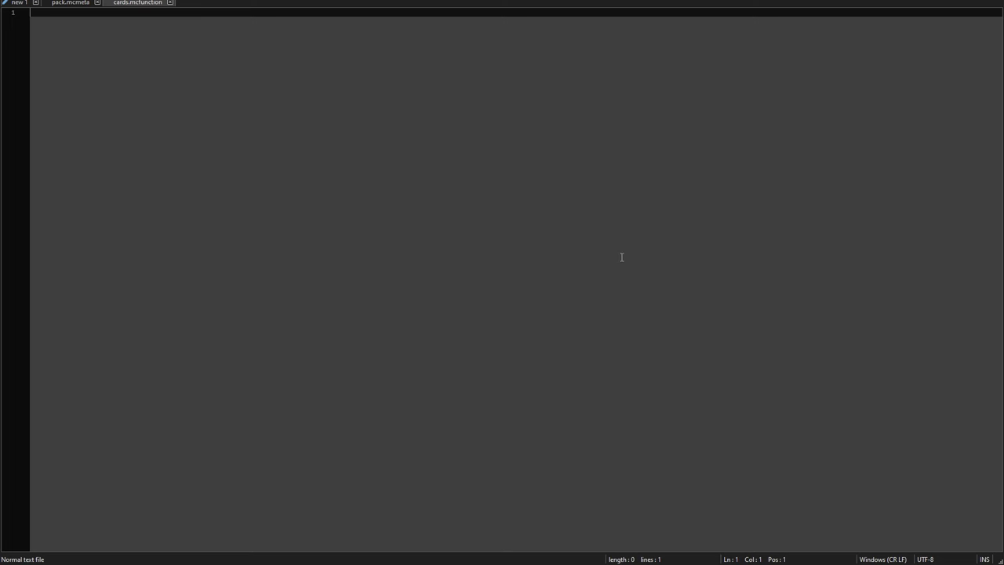
Write the test line 'say hello world!' into cards.mcfunction and save it
text(say)
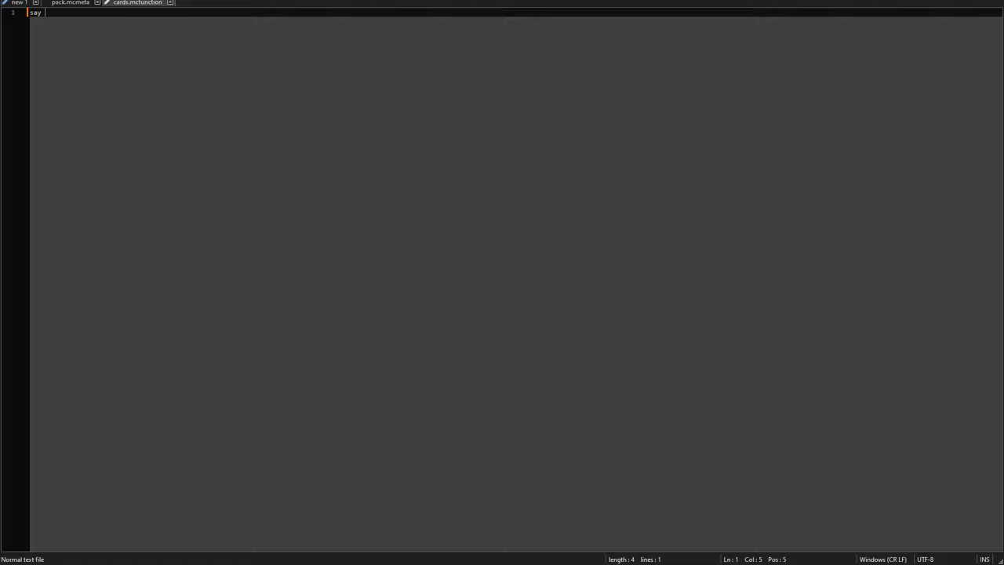
text(hello world!)
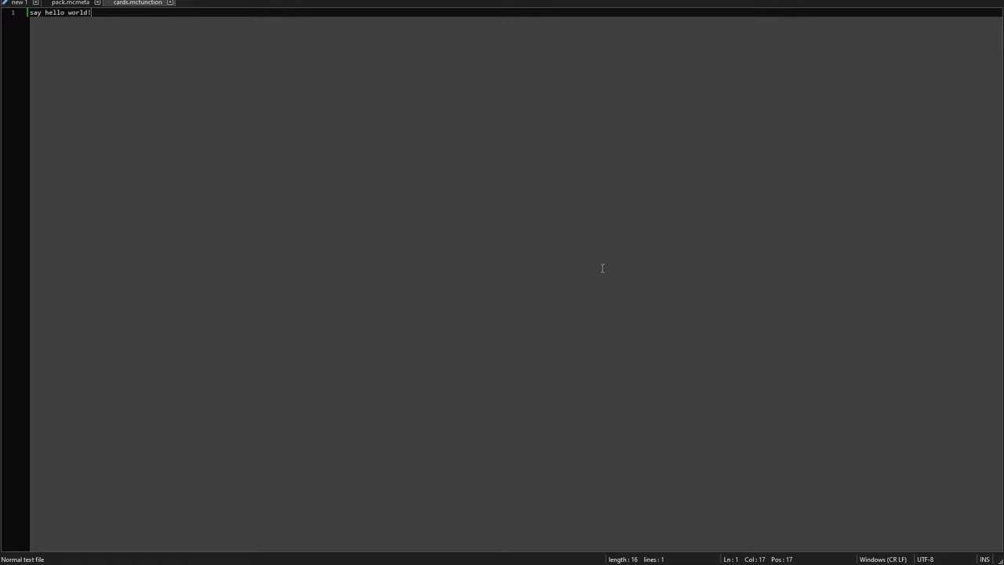
mouse_move(580, 260)
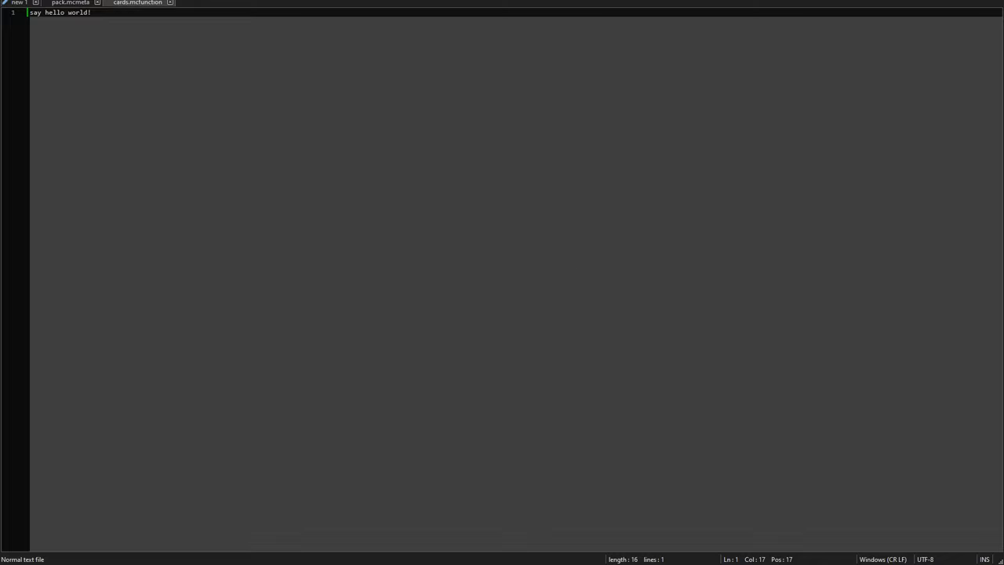
key(alt+tab)
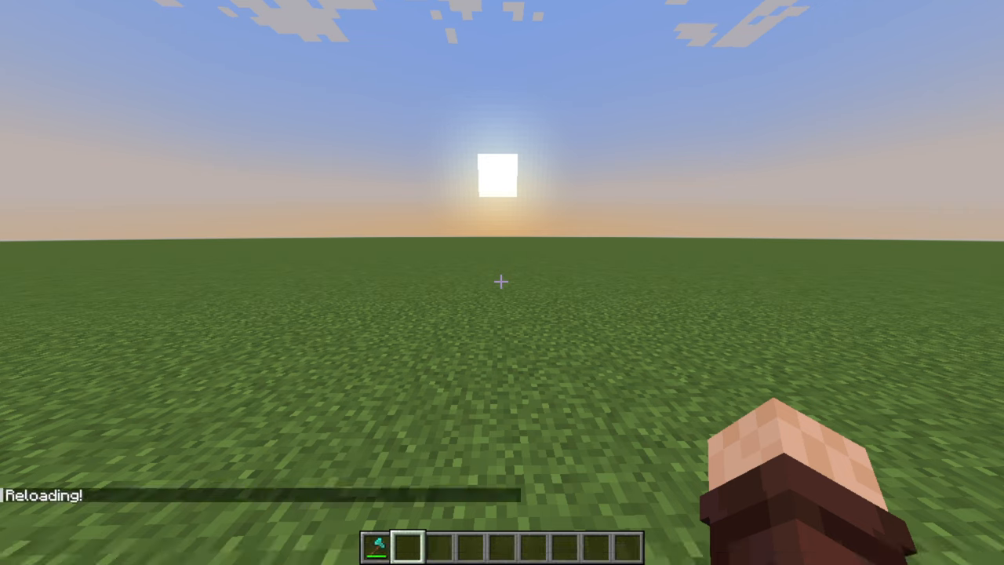
Run /function in chat to call the new cards function after reloading
text(/function)
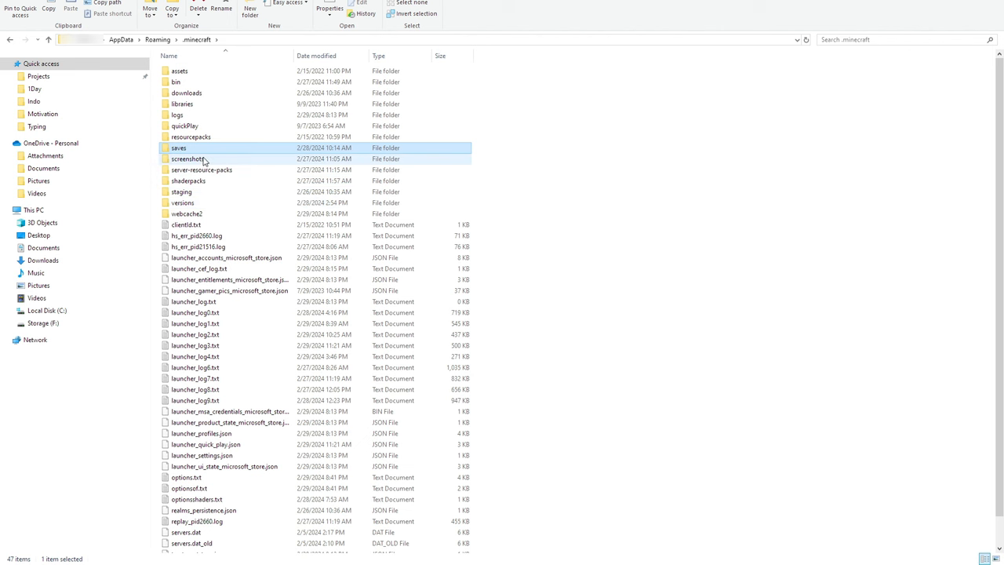
Open the logs folder and select latest.log
double_click(177, 115)
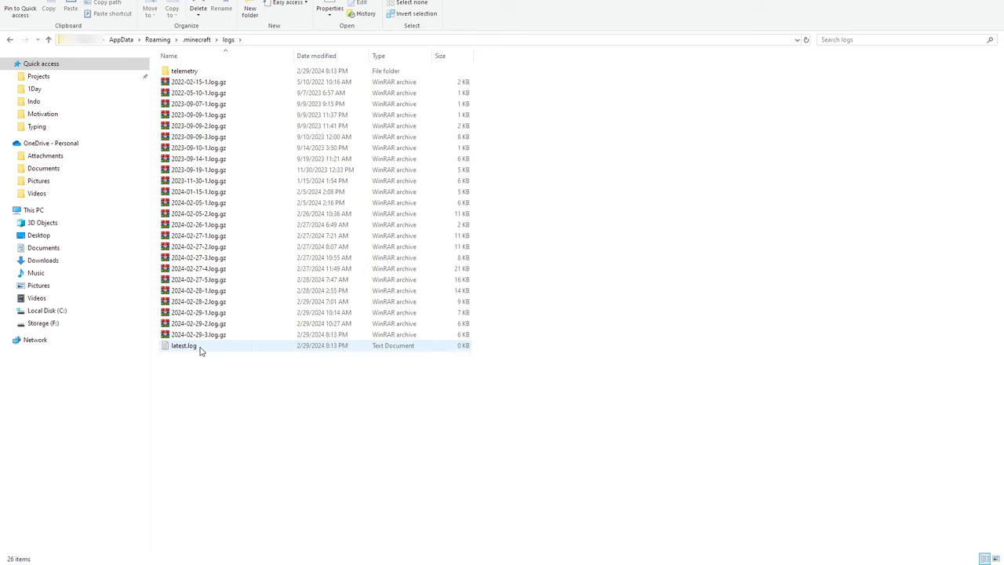
click(183, 345)
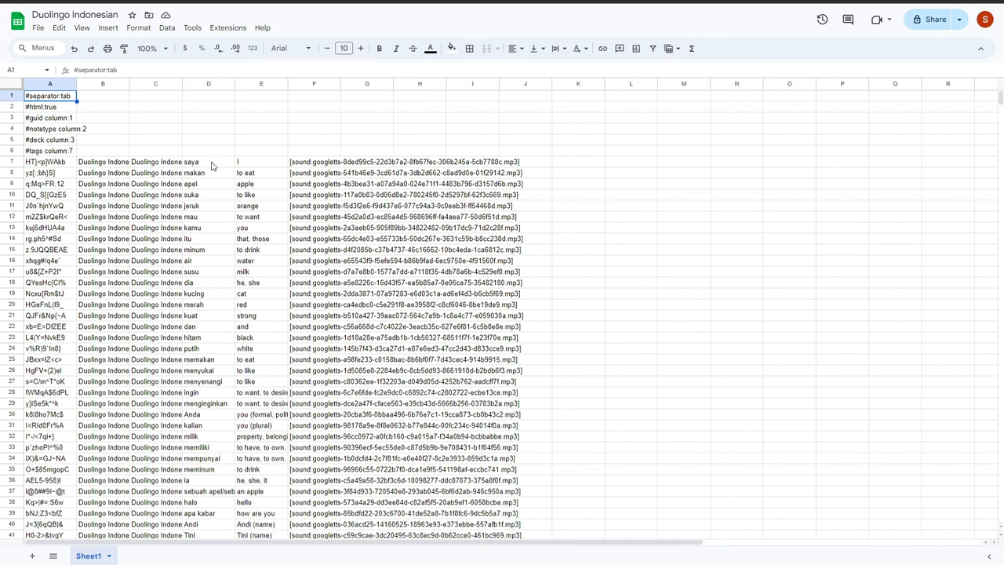
Select the column of Indonesian words in the Duolingo spreadsheet
click(260, 161)
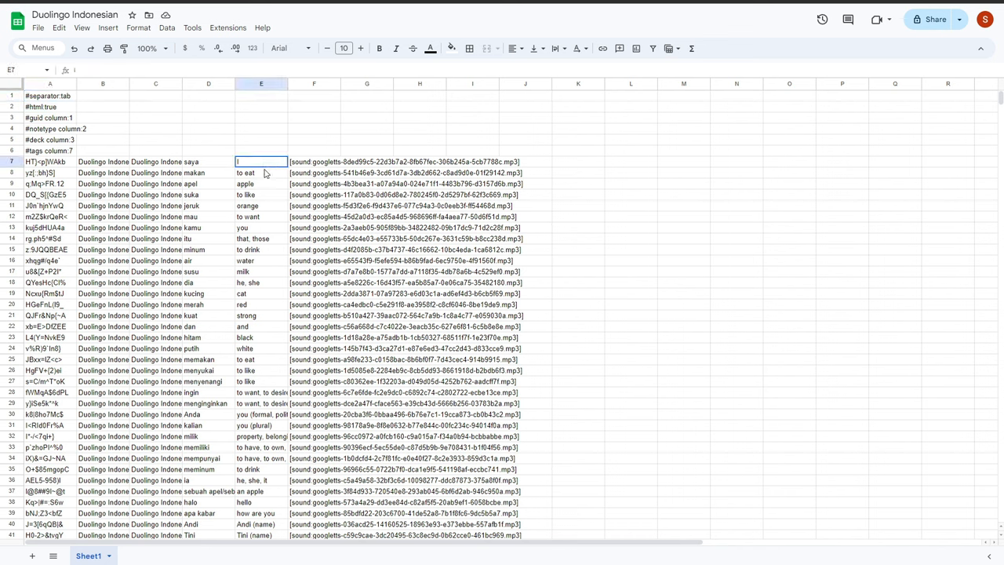
drag(260, 161, 261, 425)
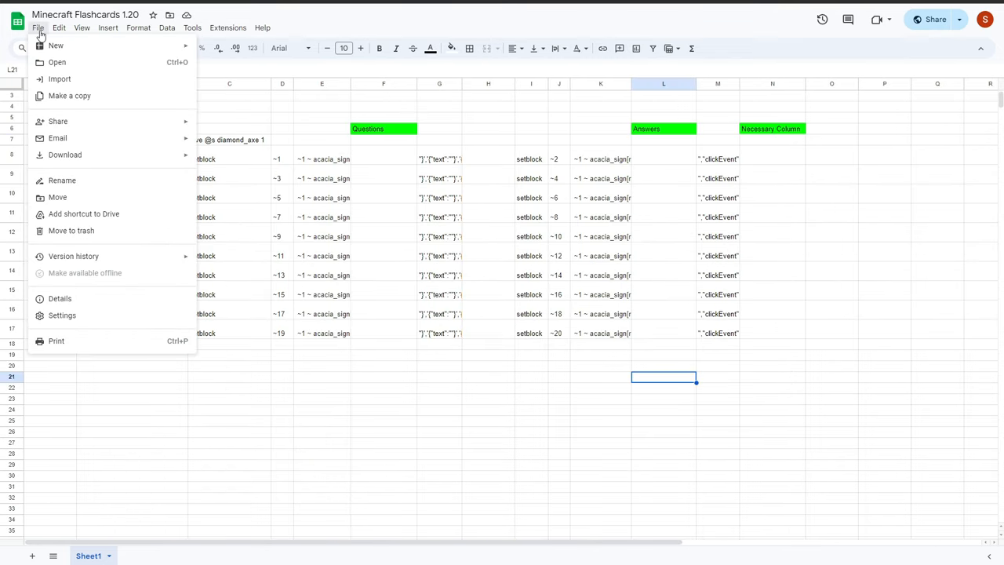
mouse_move(69, 96)
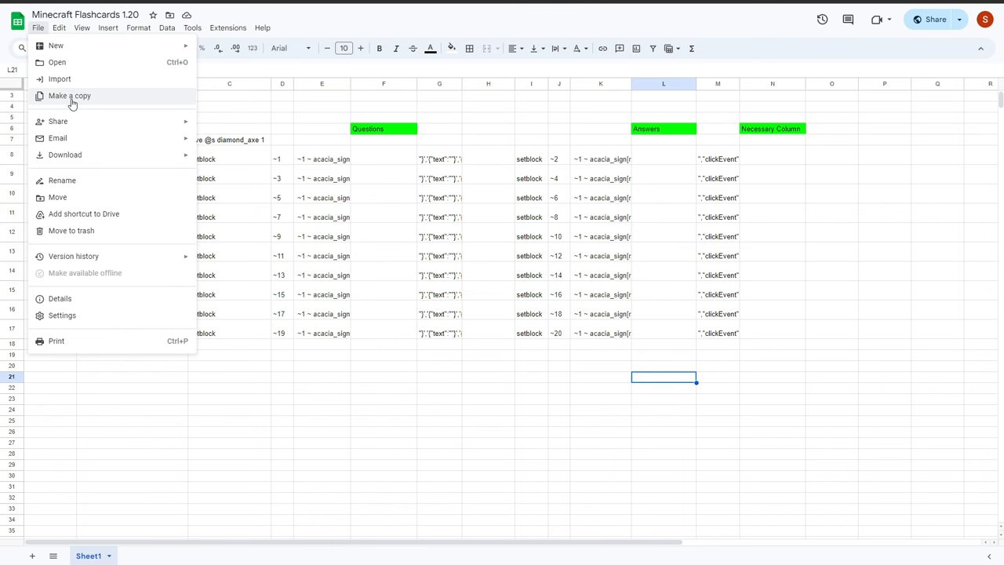
Make a copy of the template named 'Duolingo Flashcards 1.20' and move to the English meanings
click(69, 96)
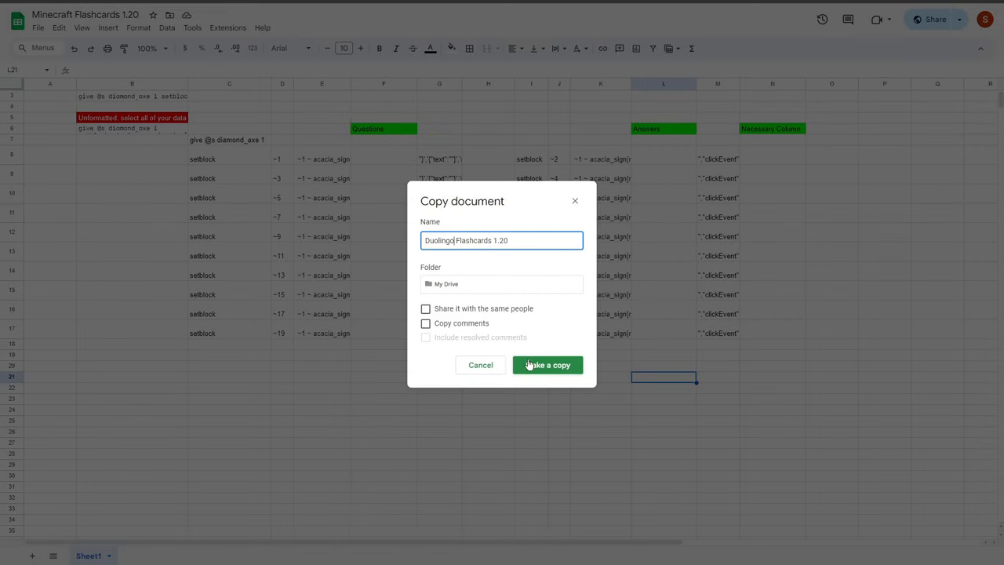
click(545, 364)
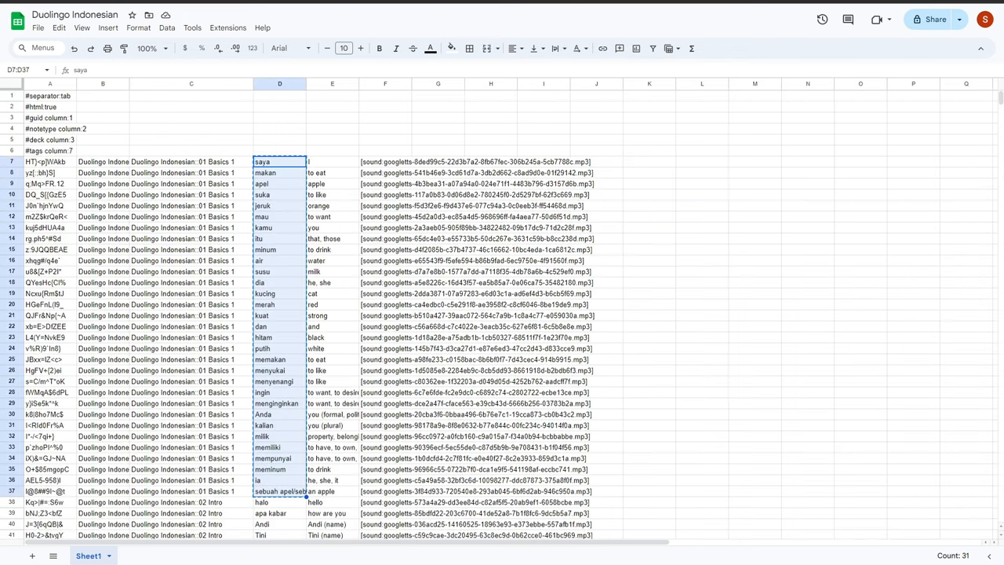
click(332, 161)
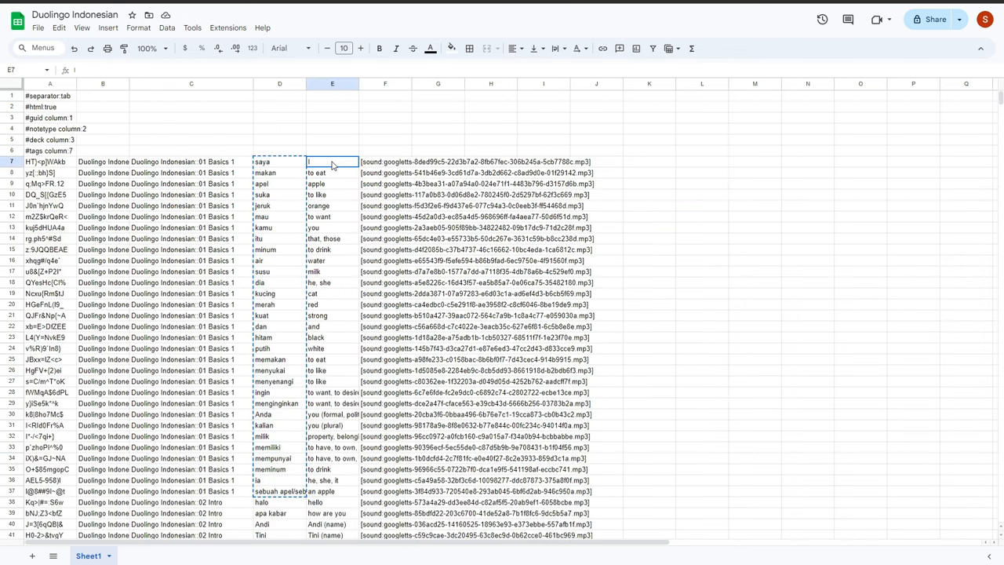
Paste English meanings into Questions at F8 and Indonesian words into Answers at L8
drag(332, 162, 332, 480)
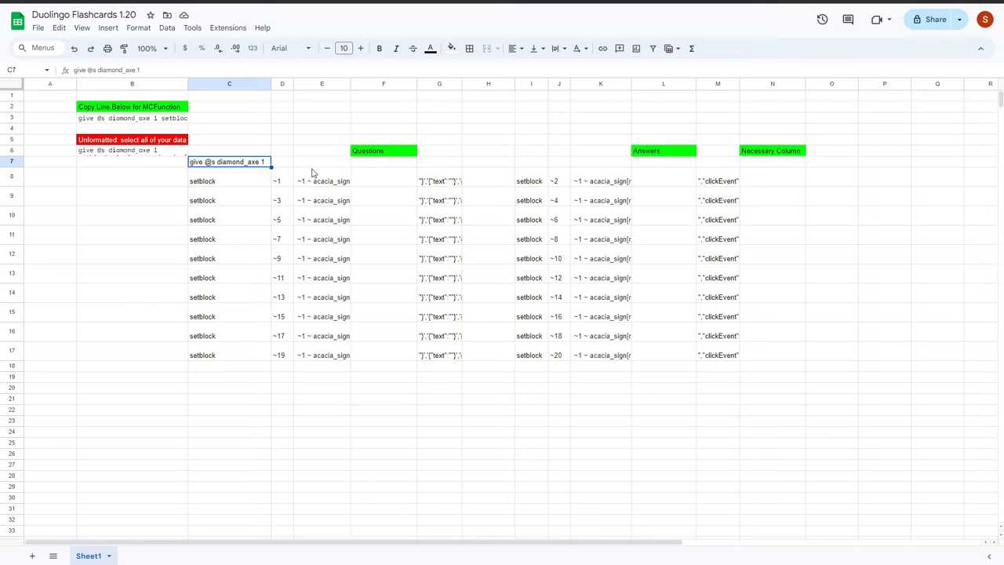
mouse_move(311, 183)
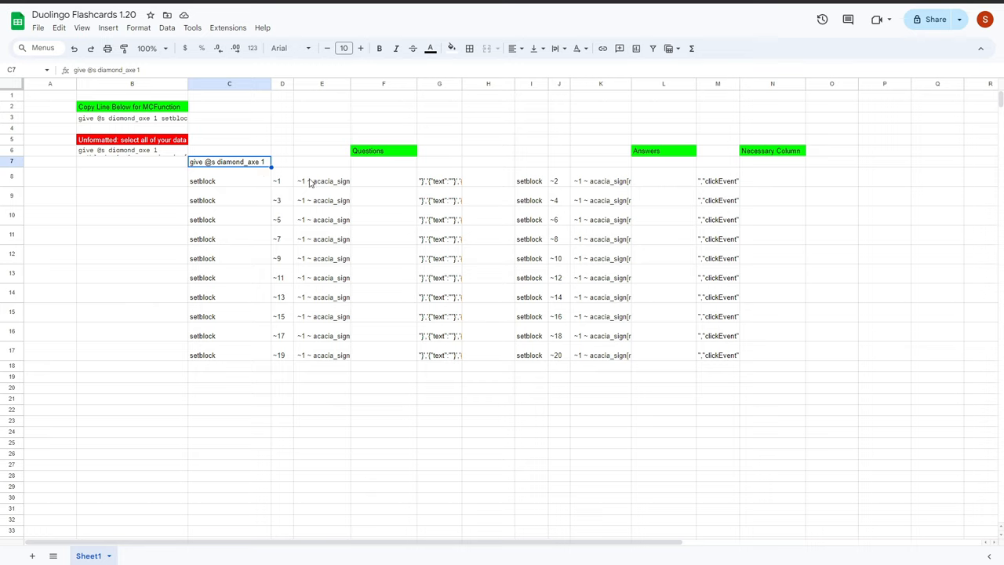
click(383, 181)
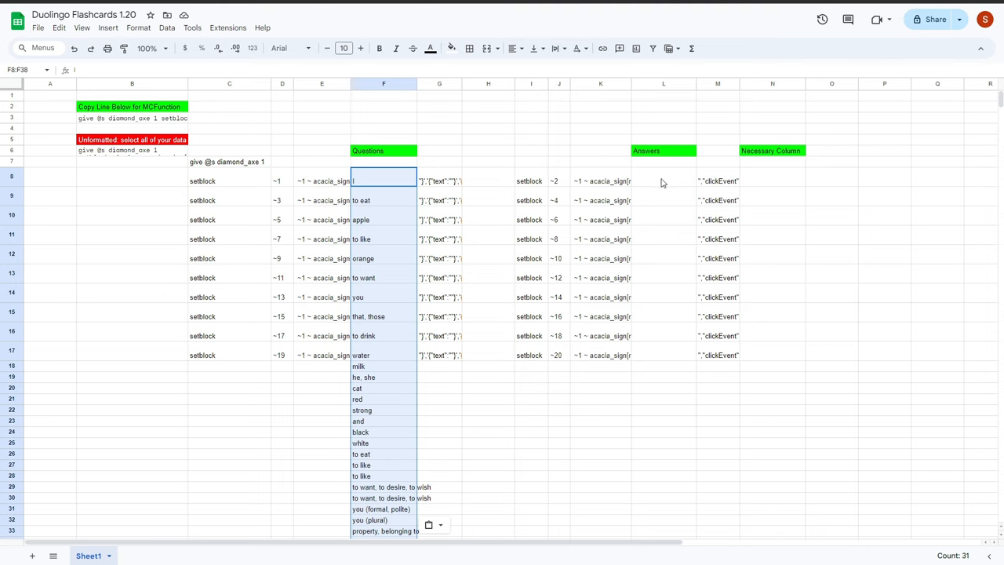
click(664, 181)
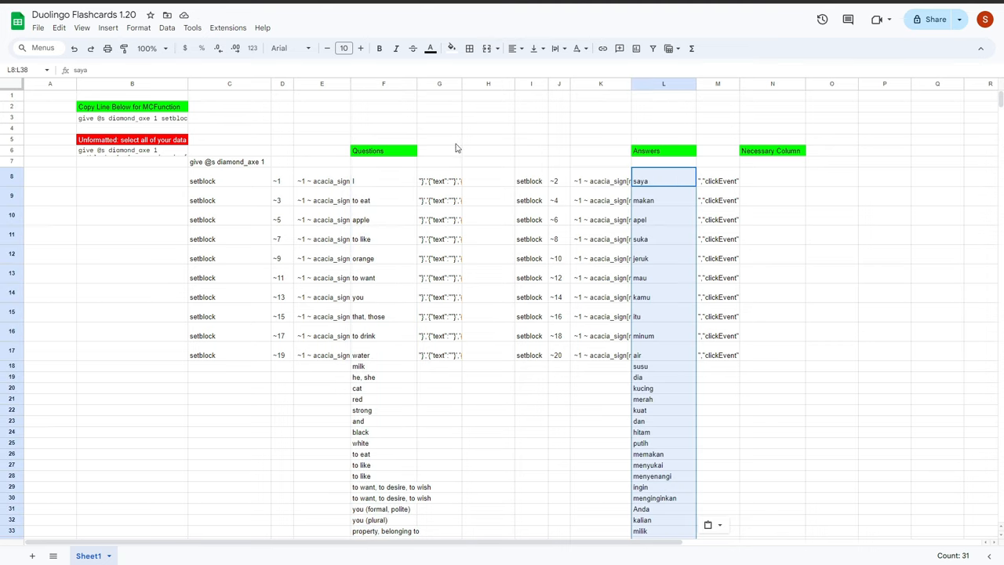
mouse_move(320, 361)
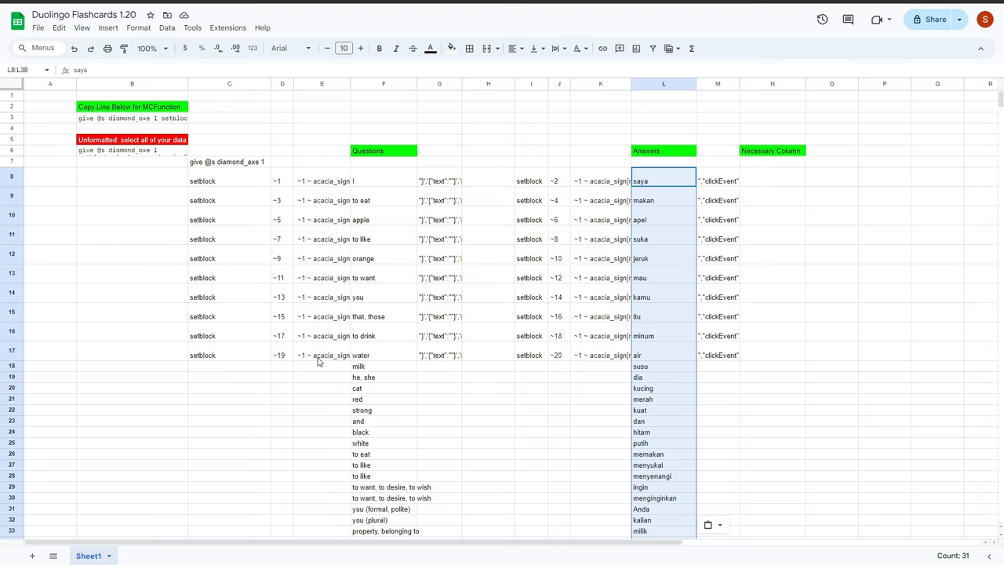
mouse_move(264, 180)
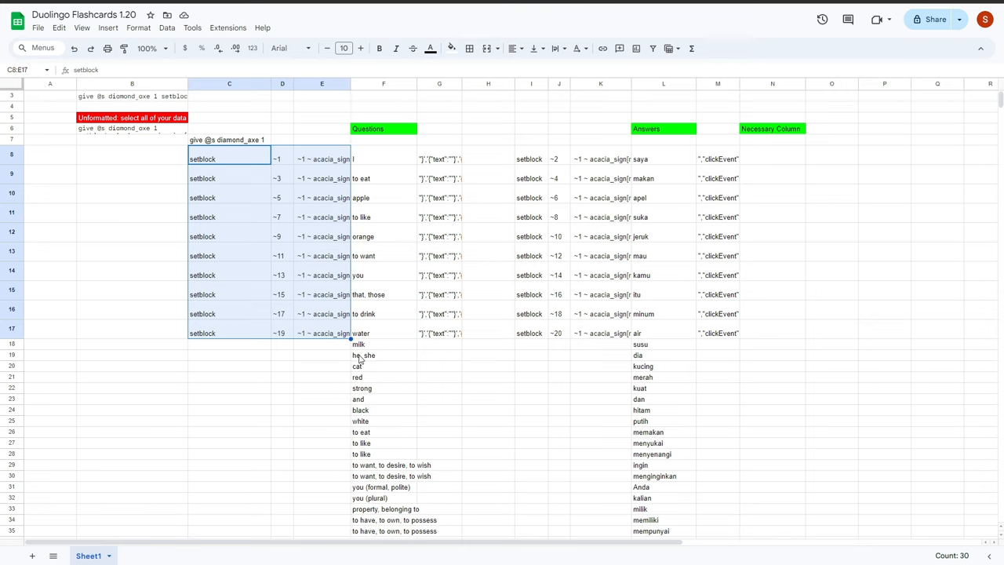
mouse_move(361, 359)
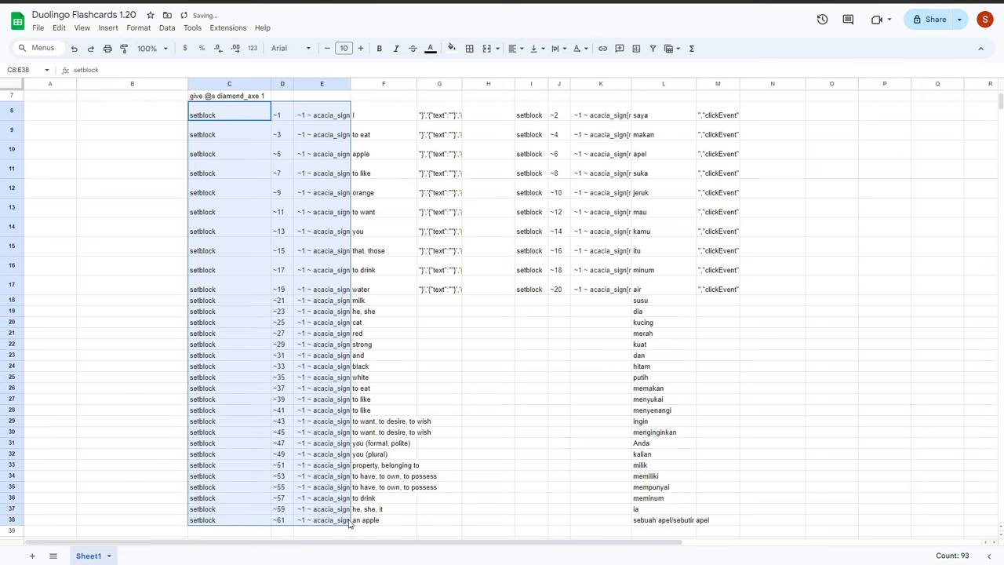
mouse_move(289, 295)
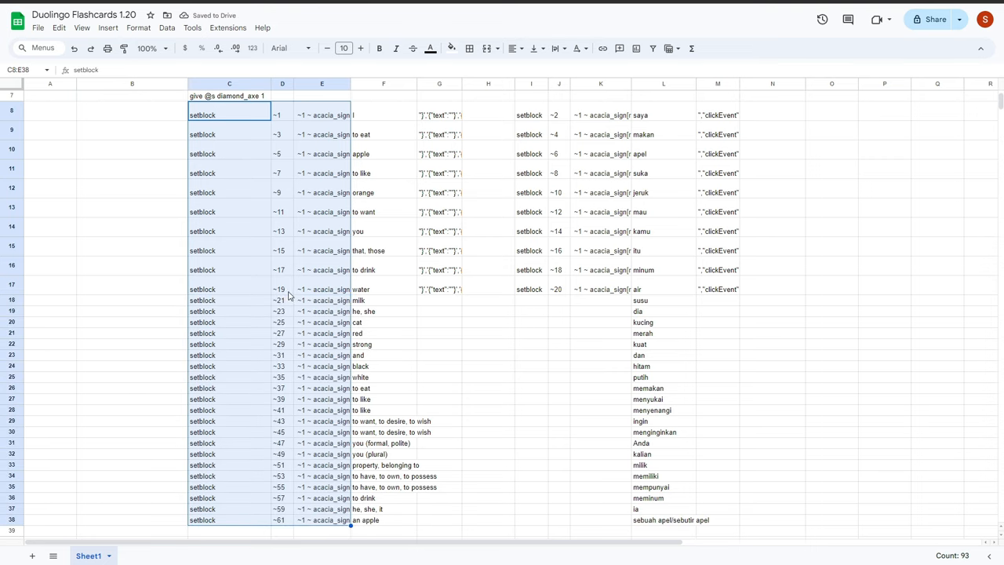
Check an extended coordinate, then fill the answer setblock acacia_sign commands down every vocabulary row
click(282, 288)
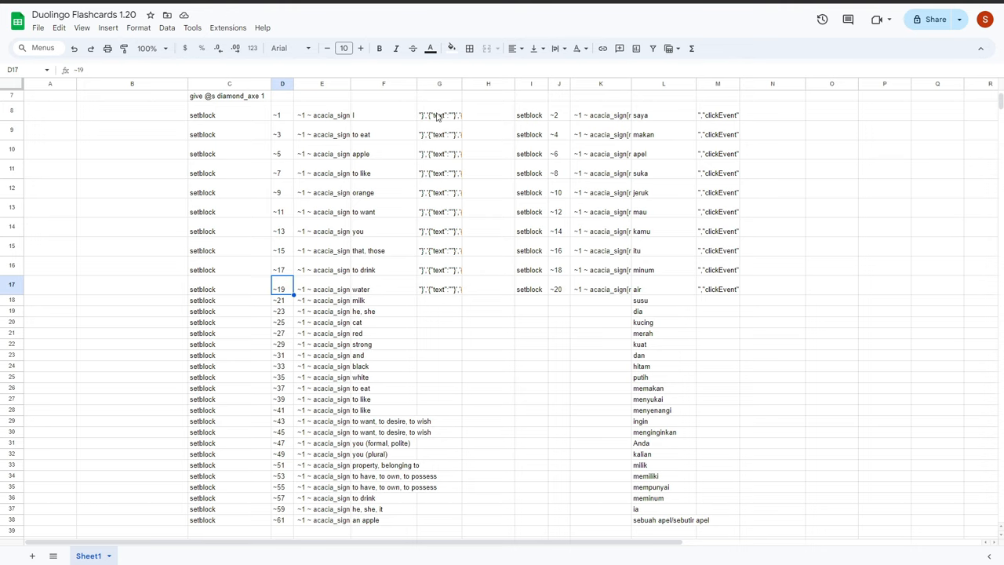
drag(439, 115, 599, 284)
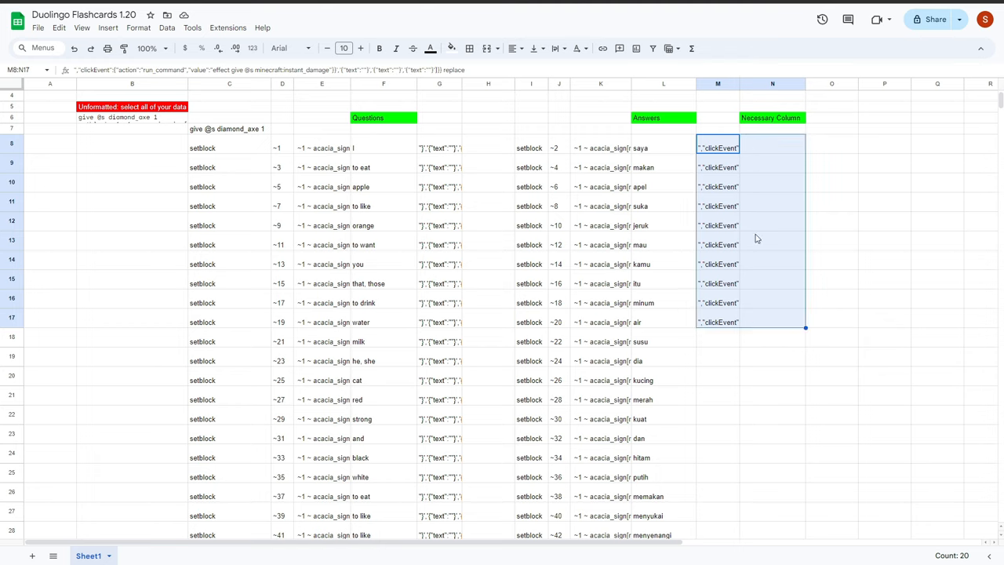
mouse_move(762, 188)
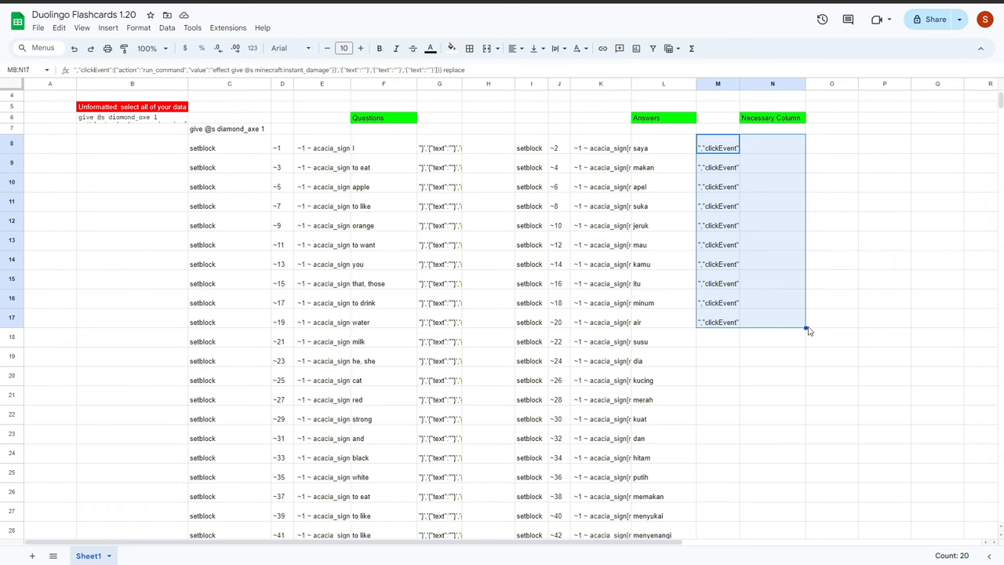
Fill the clickEvent text column down to every vocabulary row beside the Indonesian answer commands
scroll(down, 3)
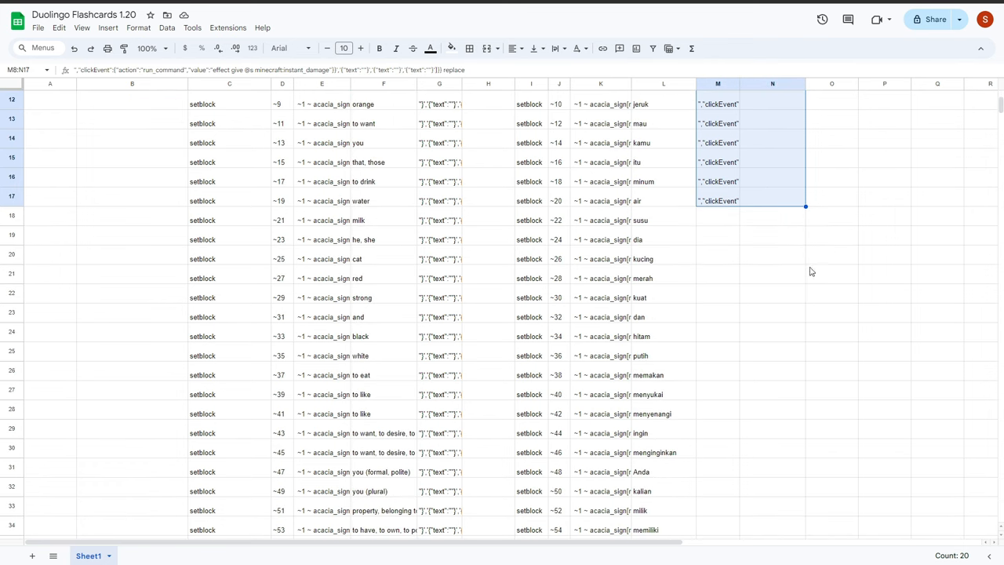
scroll(down, 3)
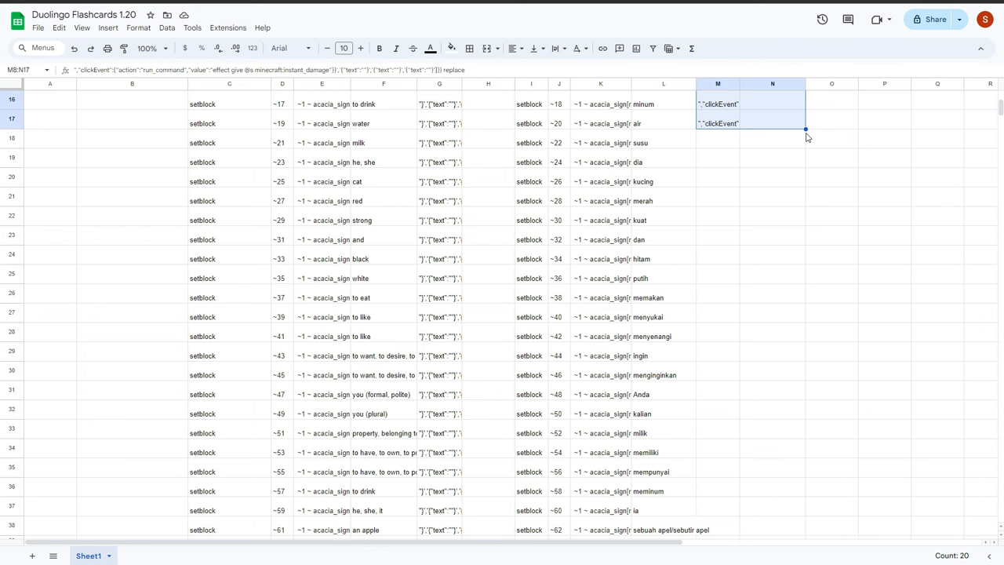
drag(806, 128, 812, 204)
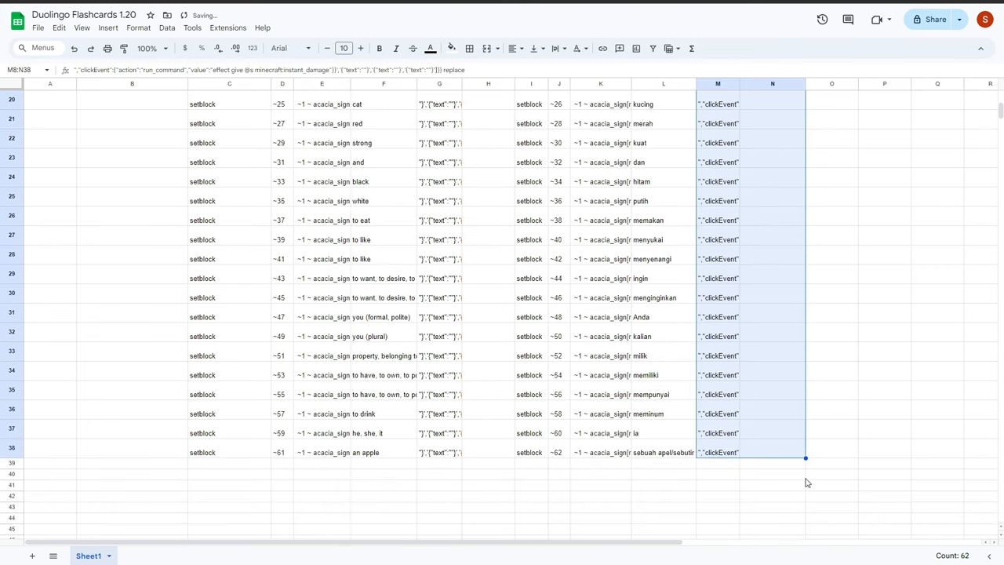
scroll(up, 3)
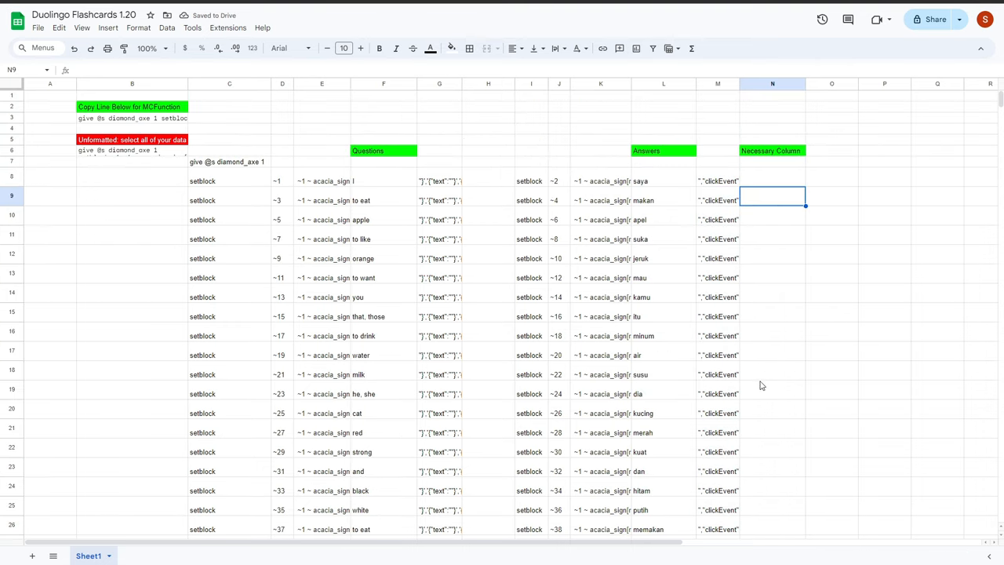
click(772, 374)
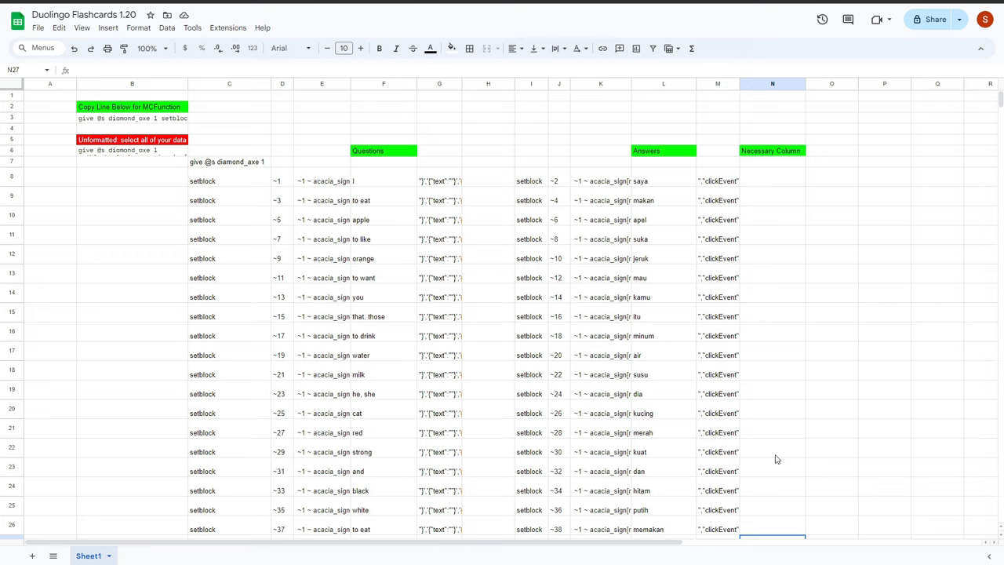
click(283, 181)
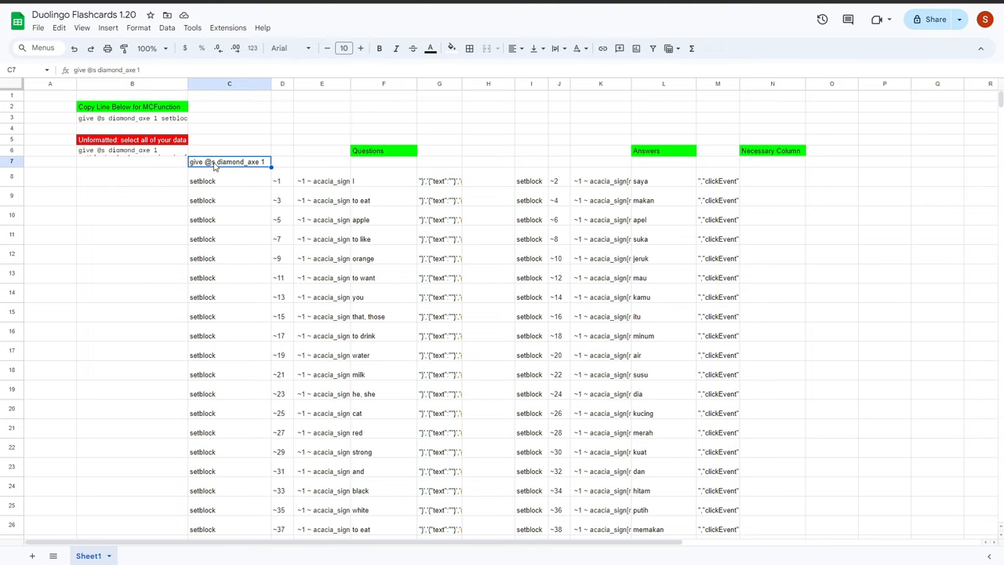
Review row 38 and B6's CONCATENATE formula, then select the whole Necessary Column N for green fill
scroll(down, 3)
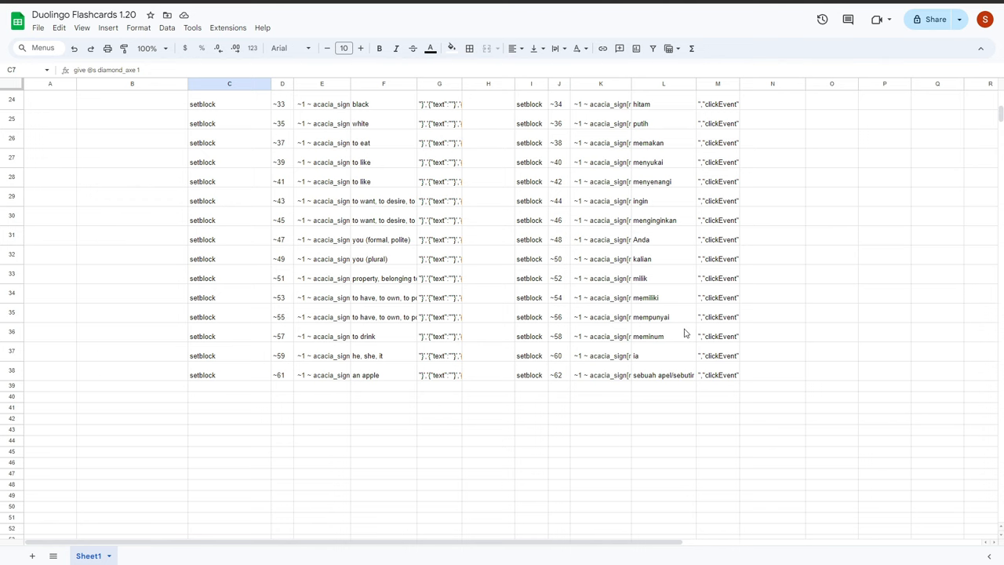
click(717, 373)
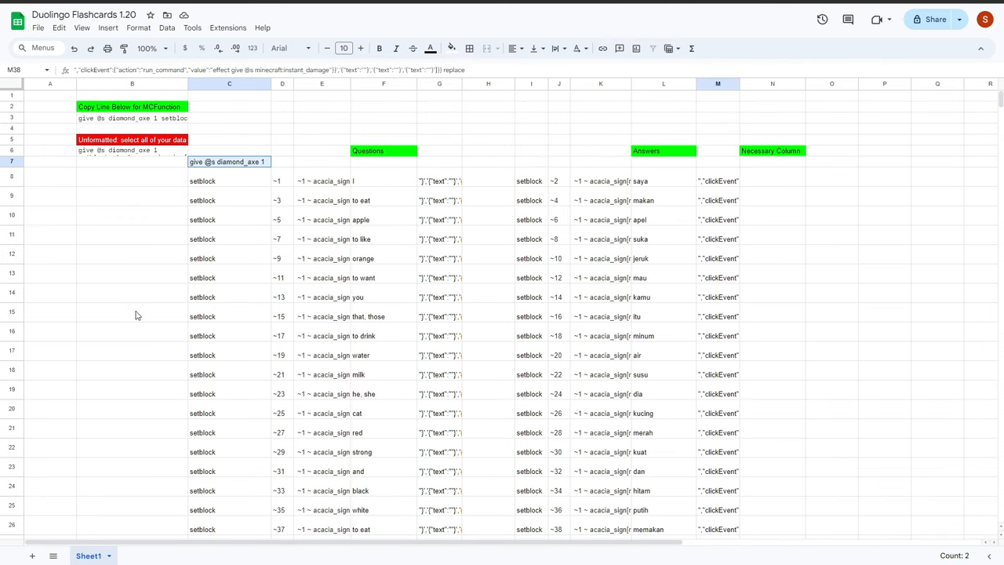
click(132, 150)
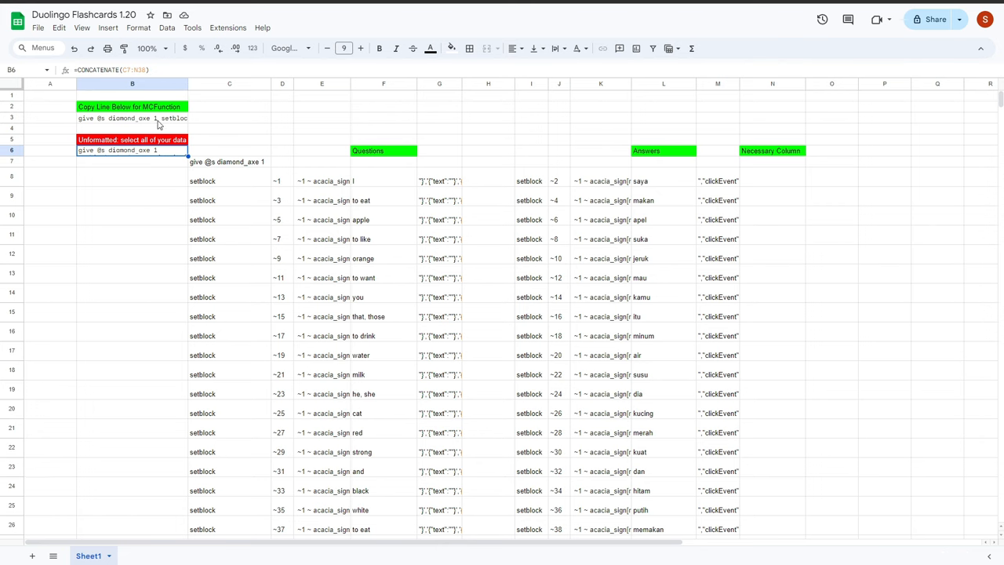
scroll(down, 3)
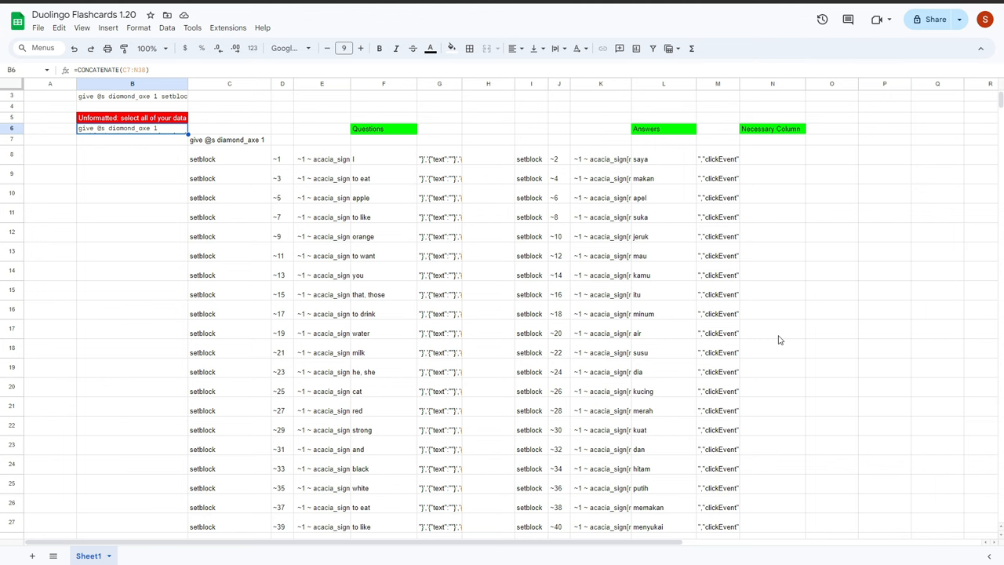
scroll(down, 3)
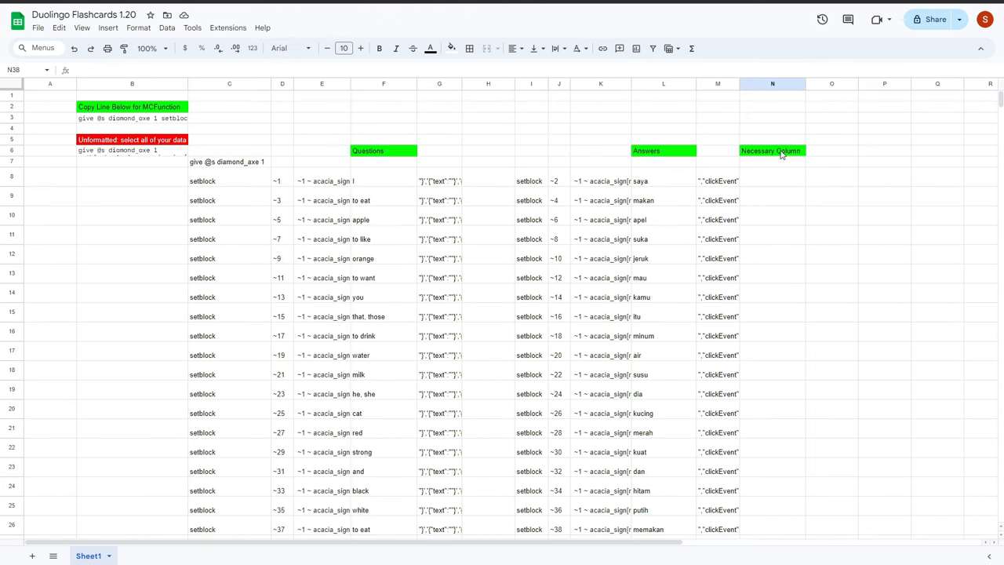
click(772, 84)
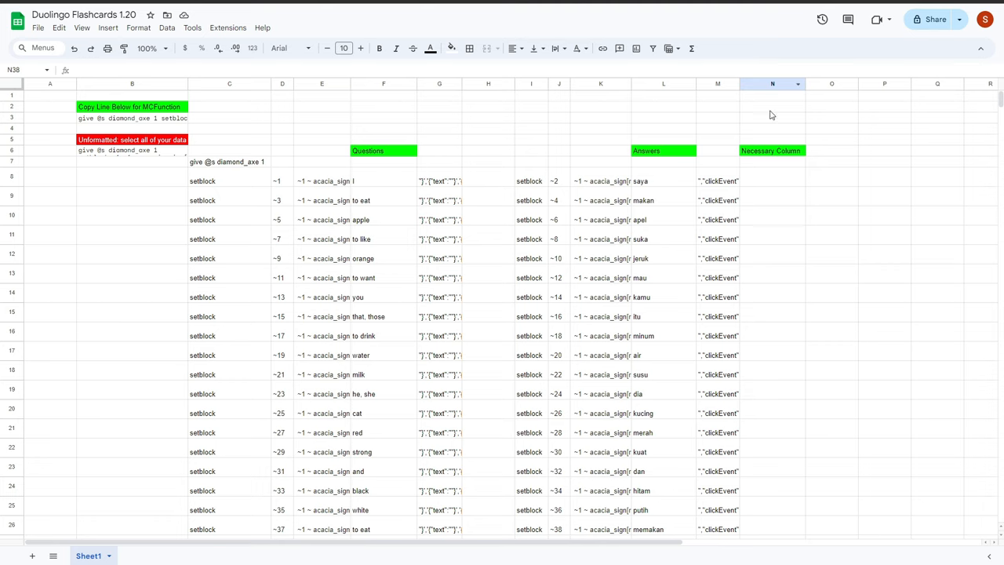
click(772, 83)
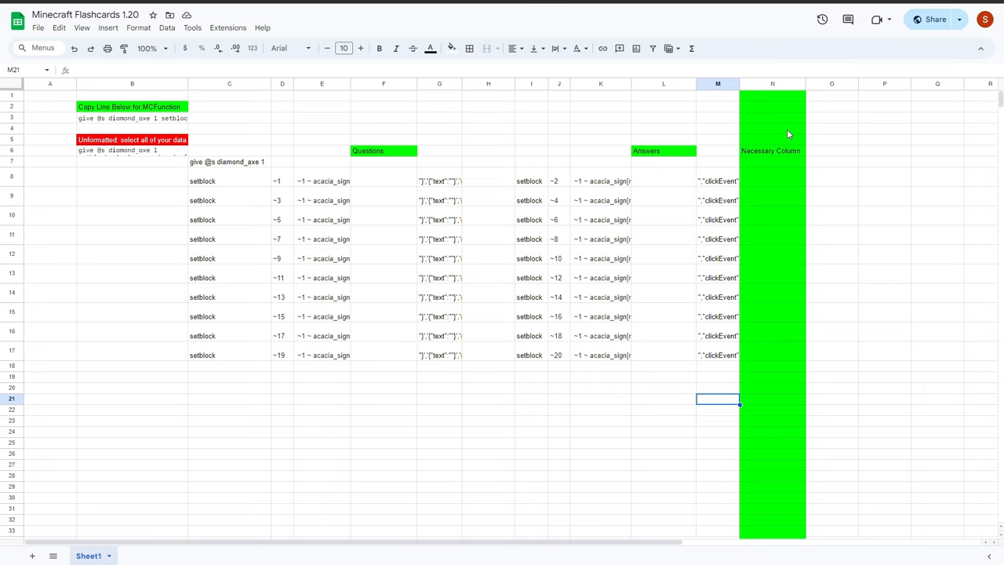
mouse_move(600, 238)
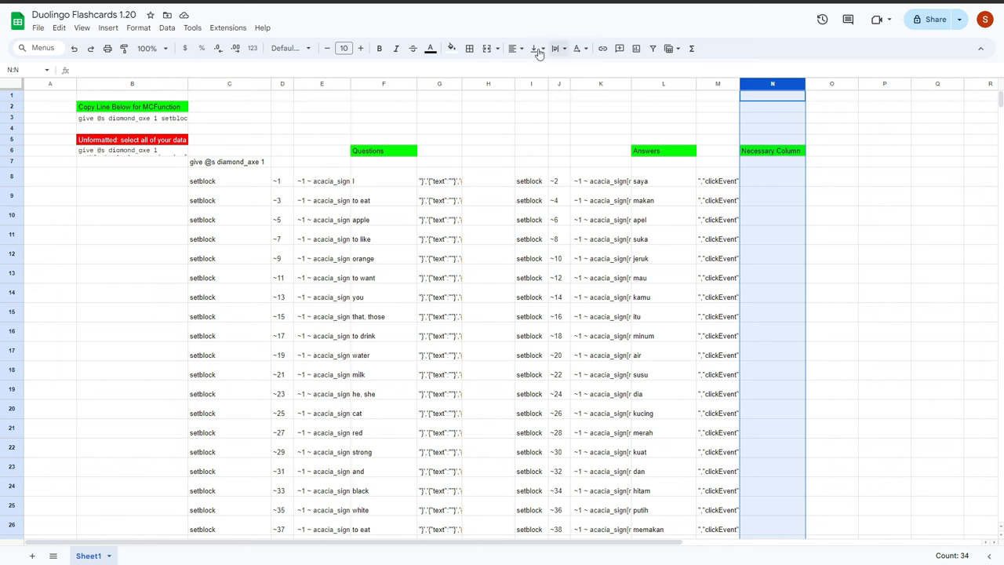
Enter =CONCATENATE(C7:N38) in B6 and compare it with the SUBSTITUTE copy-line formula in B3
text(=CONCATENATE(C7:N38))
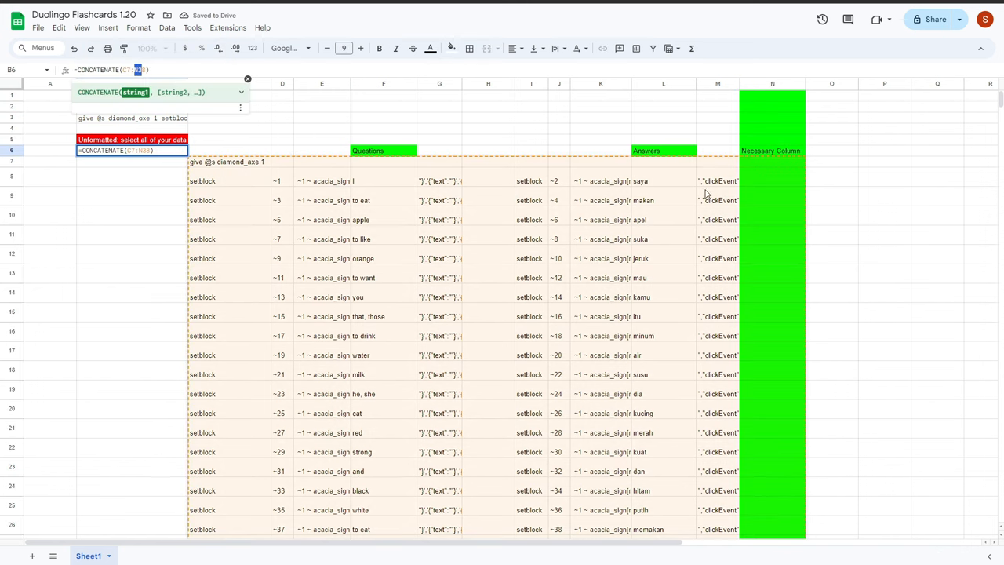
scroll(down, 3)
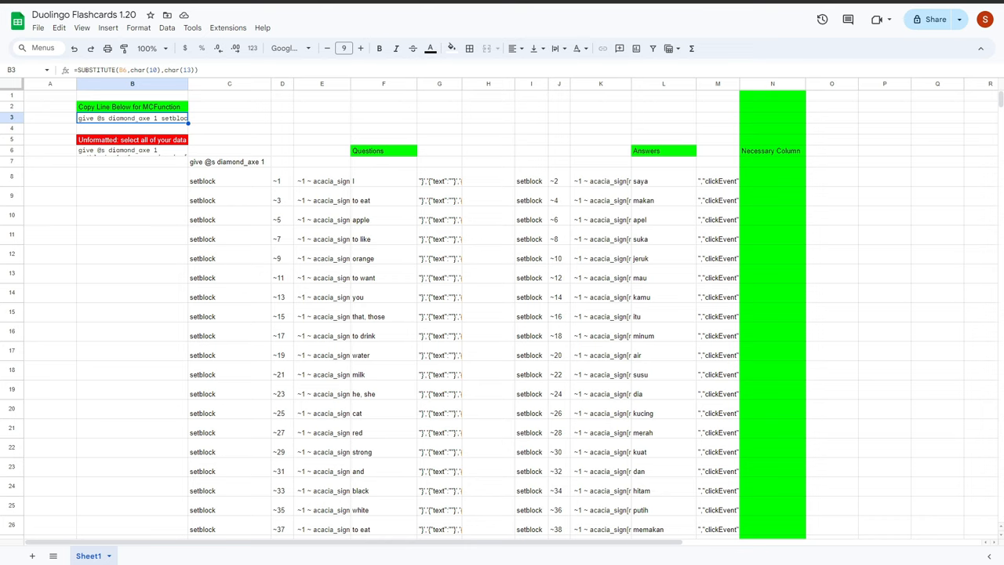
mouse_move(167, 154)
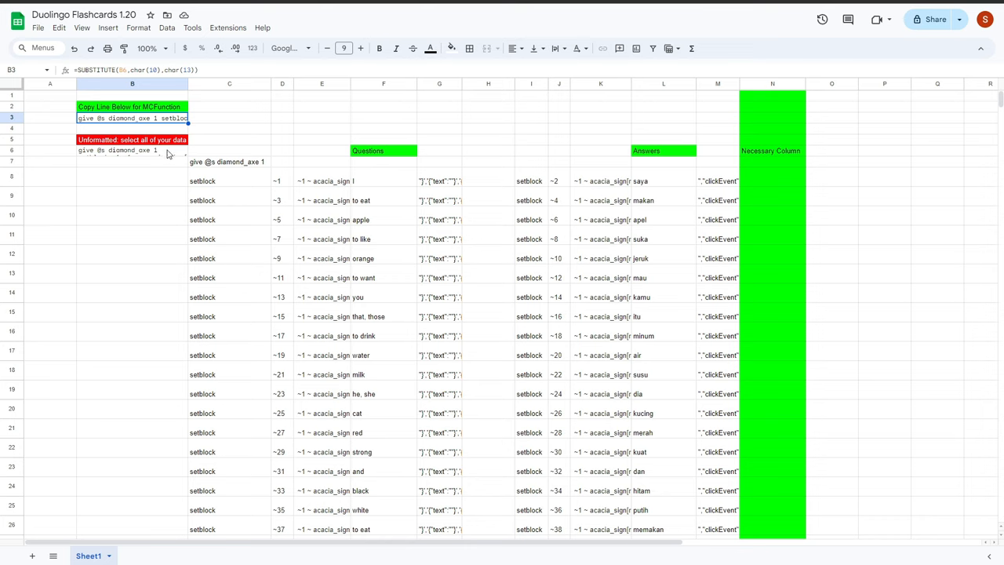
click(132, 150)
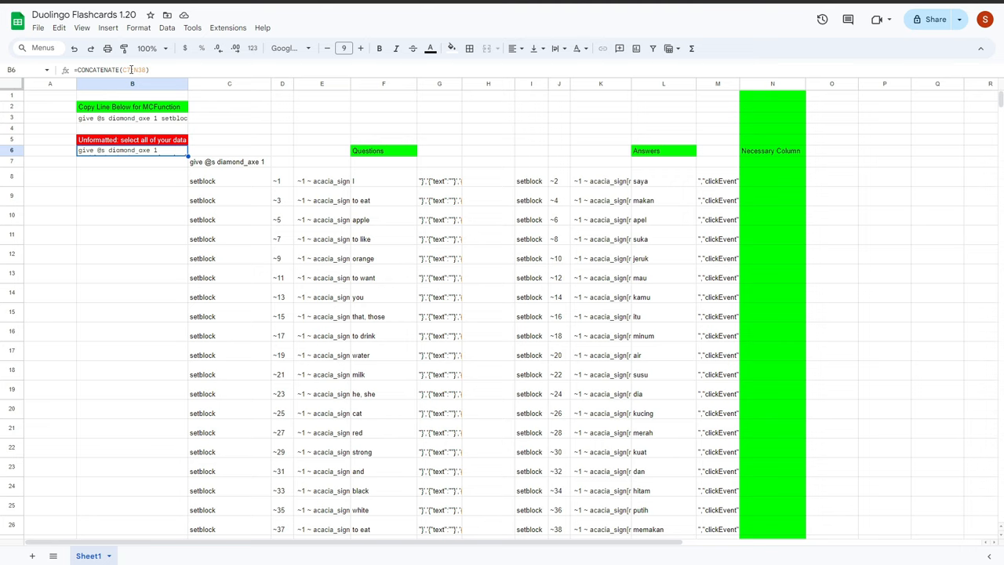
click(132, 118)
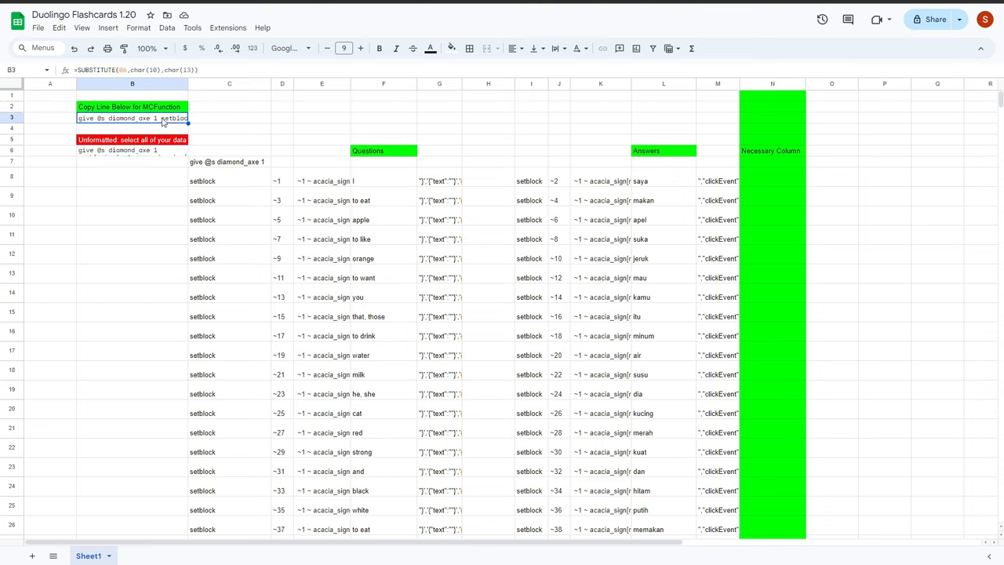
mouse_move(144, 155)
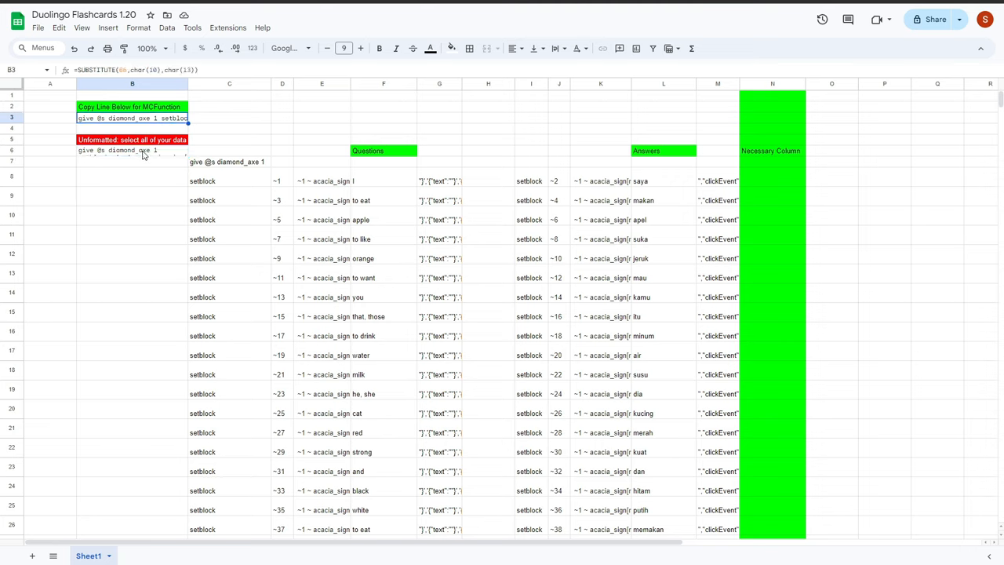
click(132, 150)
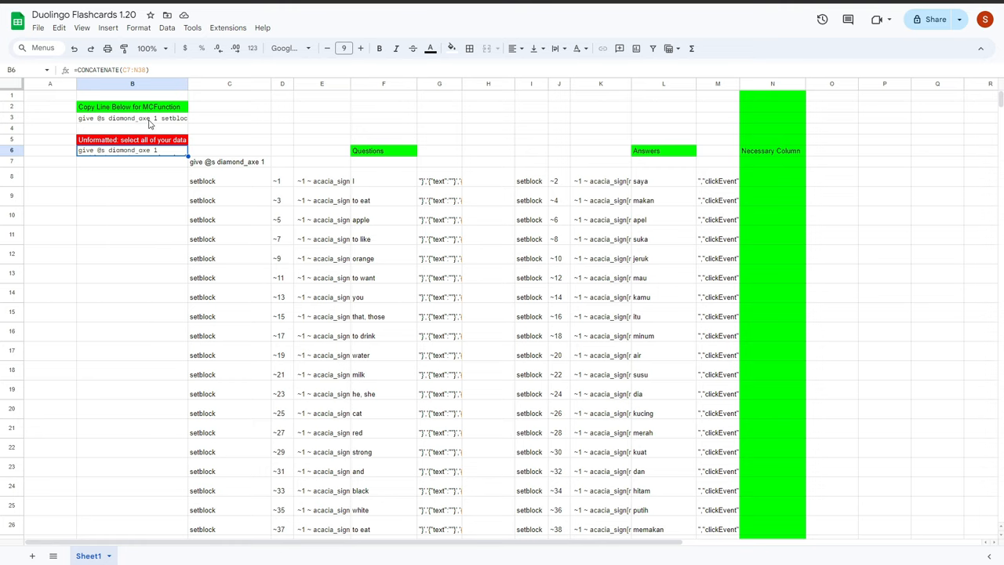
click(132, 117)
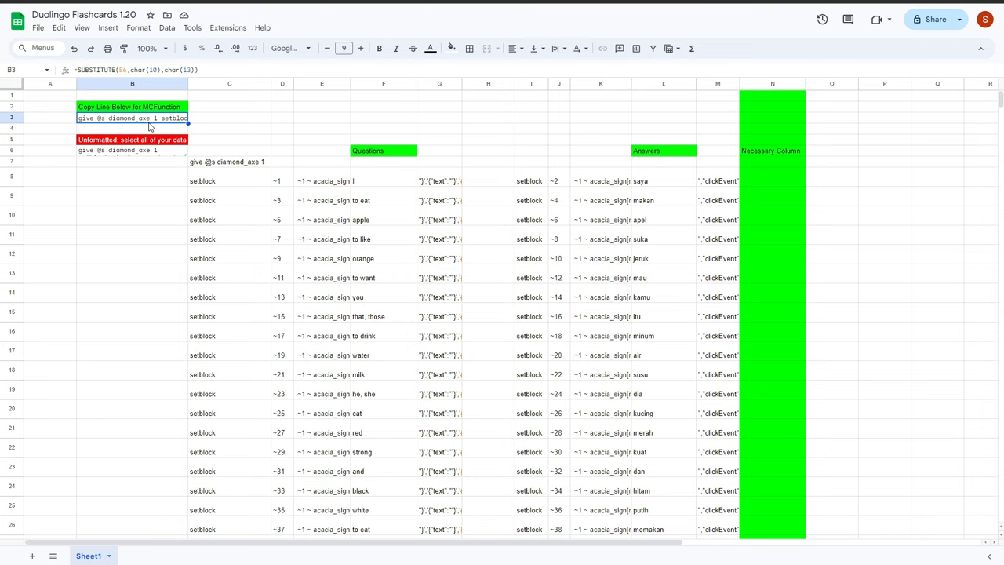
mouse_move(154, 119)
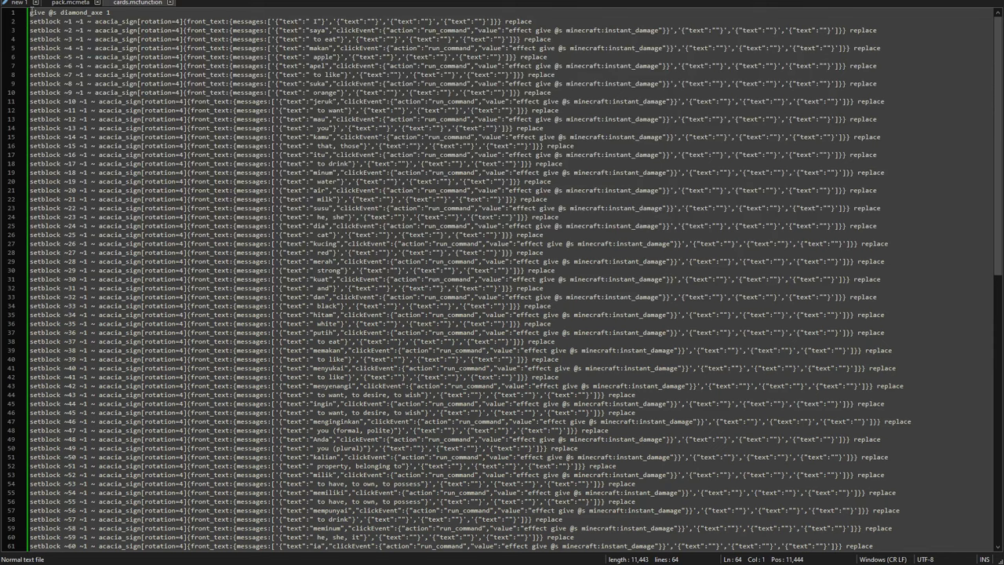
Scroll through the pasted give diamond_axe and setblock acacia_sign lines in cards.mcfunction
scroll(down, 3)
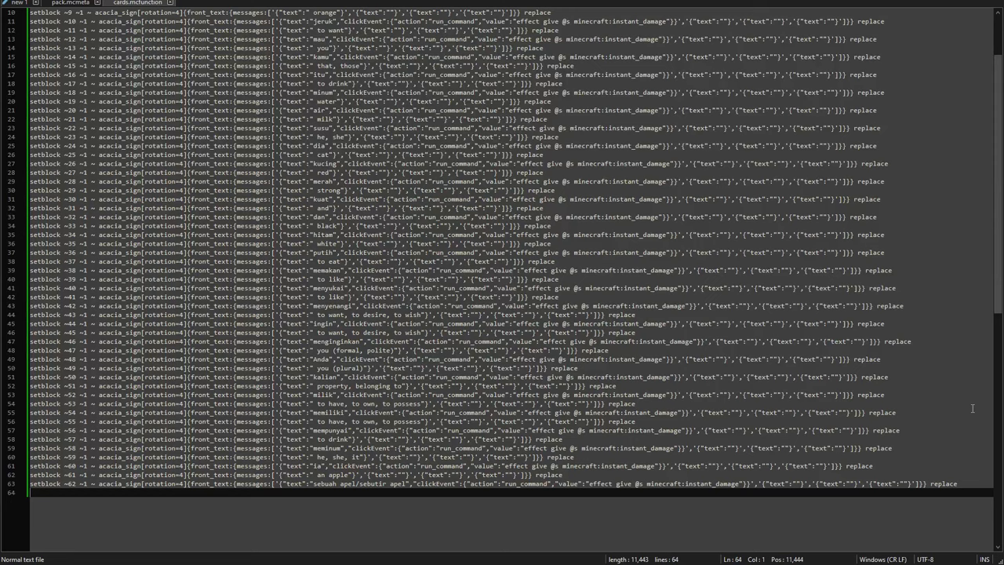
scroll(down, 3)
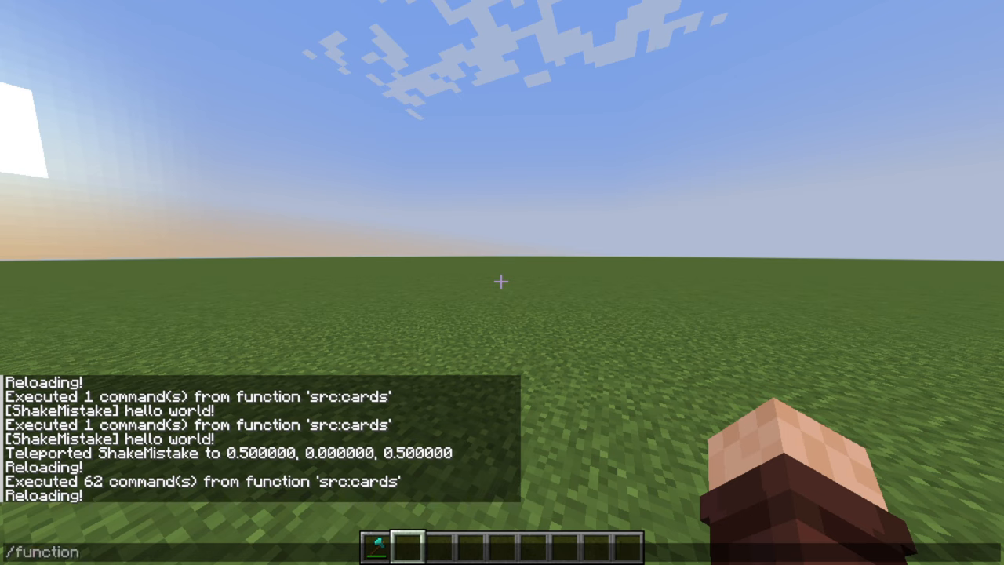
Run /function src:cards to place the flashcard signs, then enter a gamemode survival command in chat
text(src:cards)
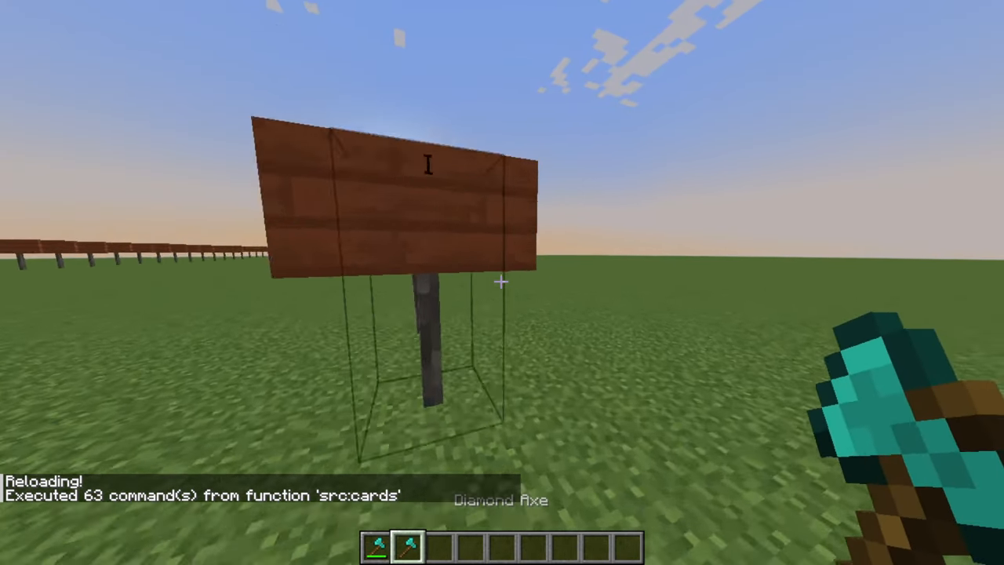
mouse_move(502, 282)
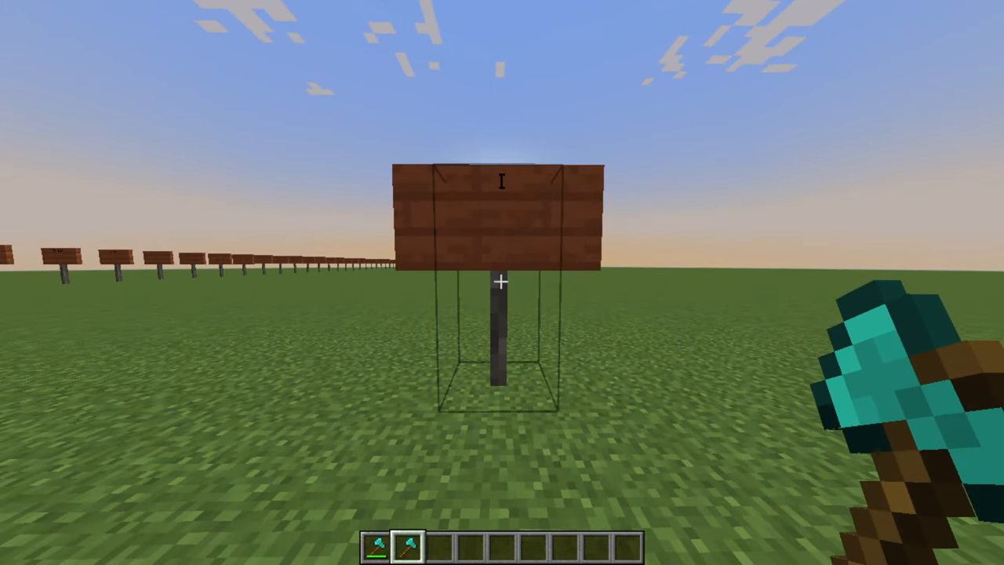
key(t)
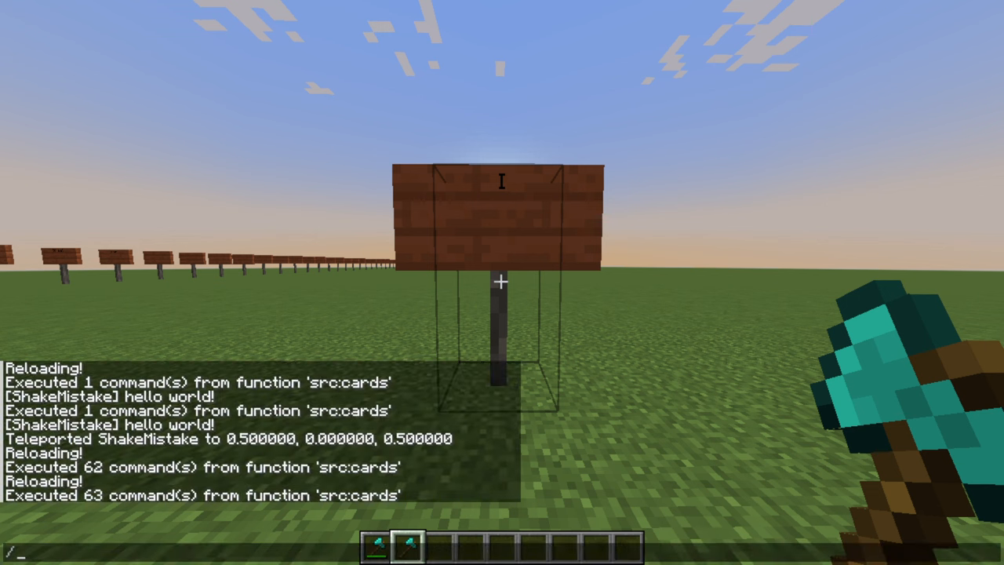
text(gamde)
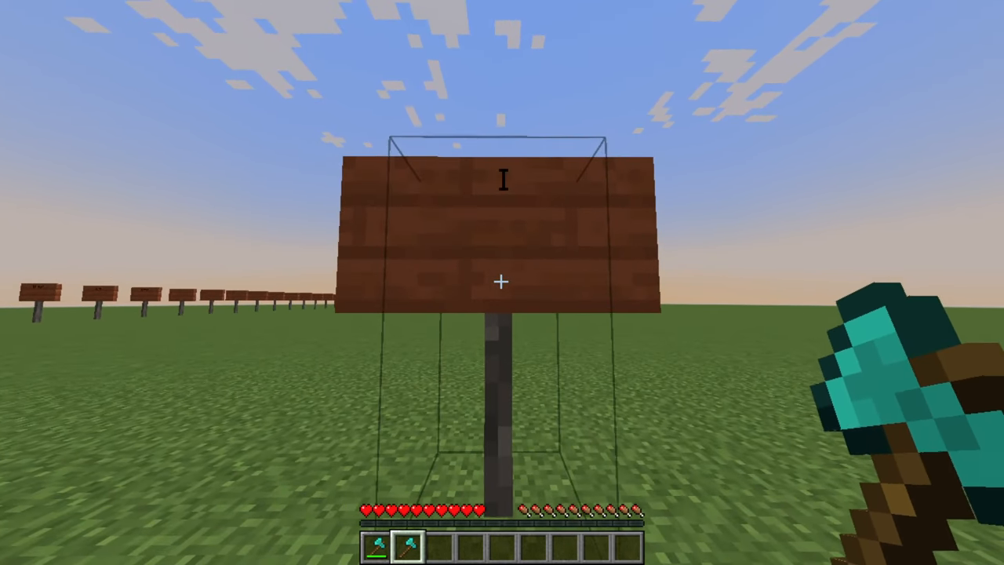
text(saya)
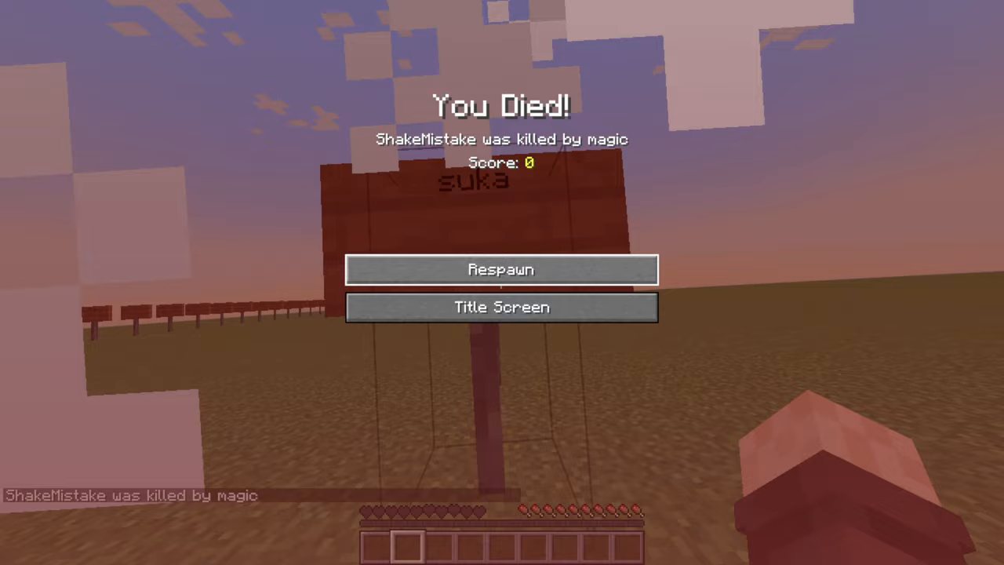
Respawn from the death screen after a sign answer's instant magic damage kills the player
click(502, 270)
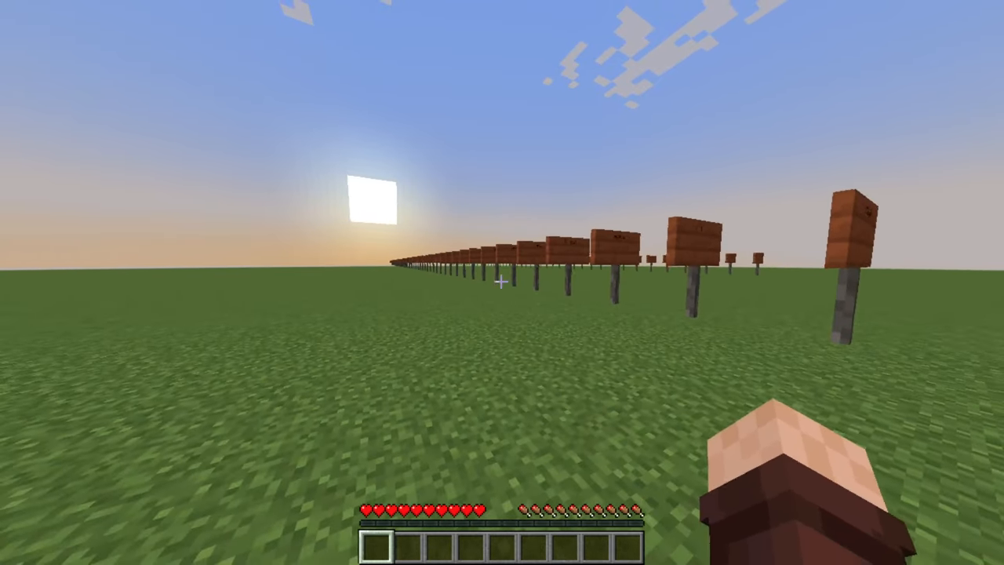
mouse_move(502, 282)
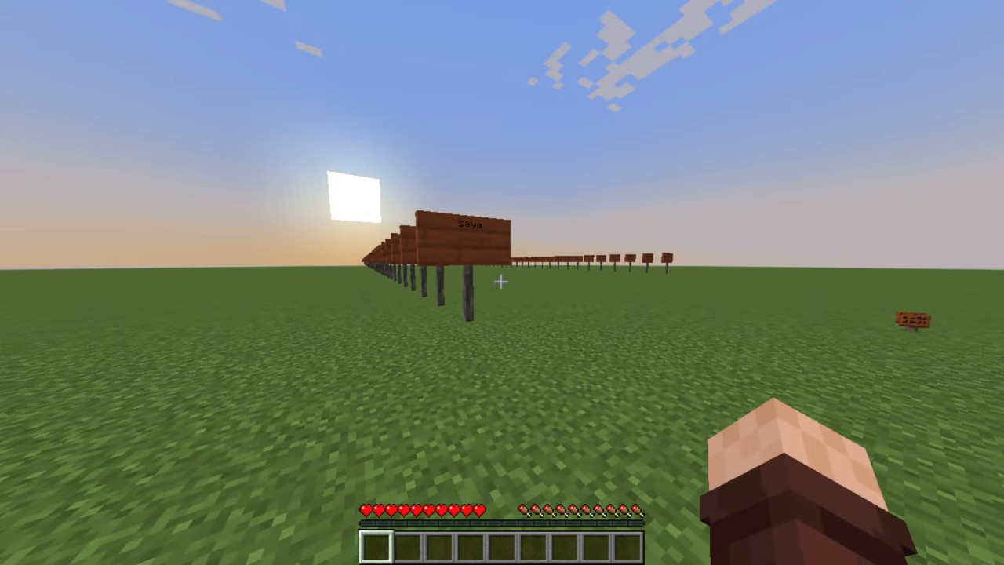
mouse_move(502, 282)
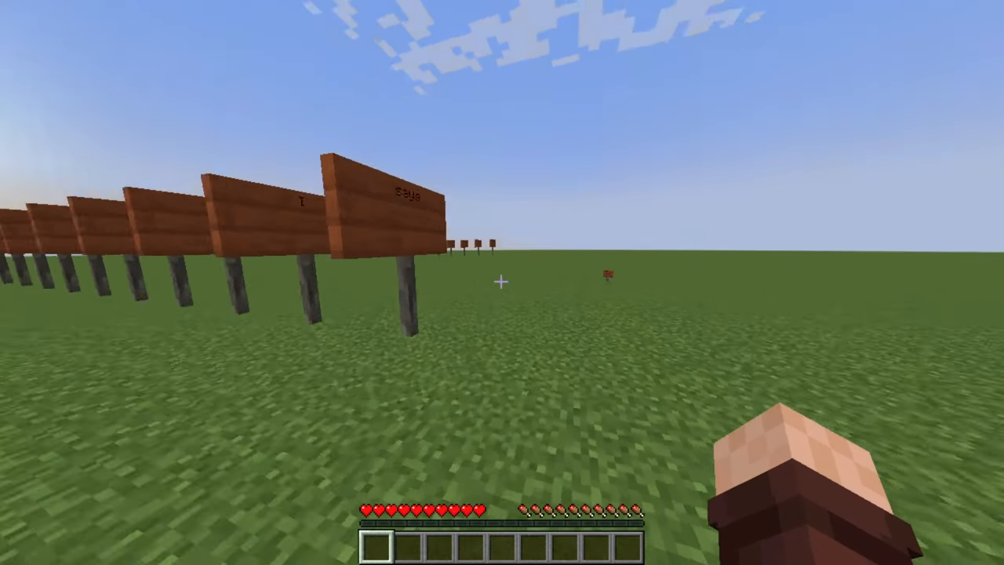